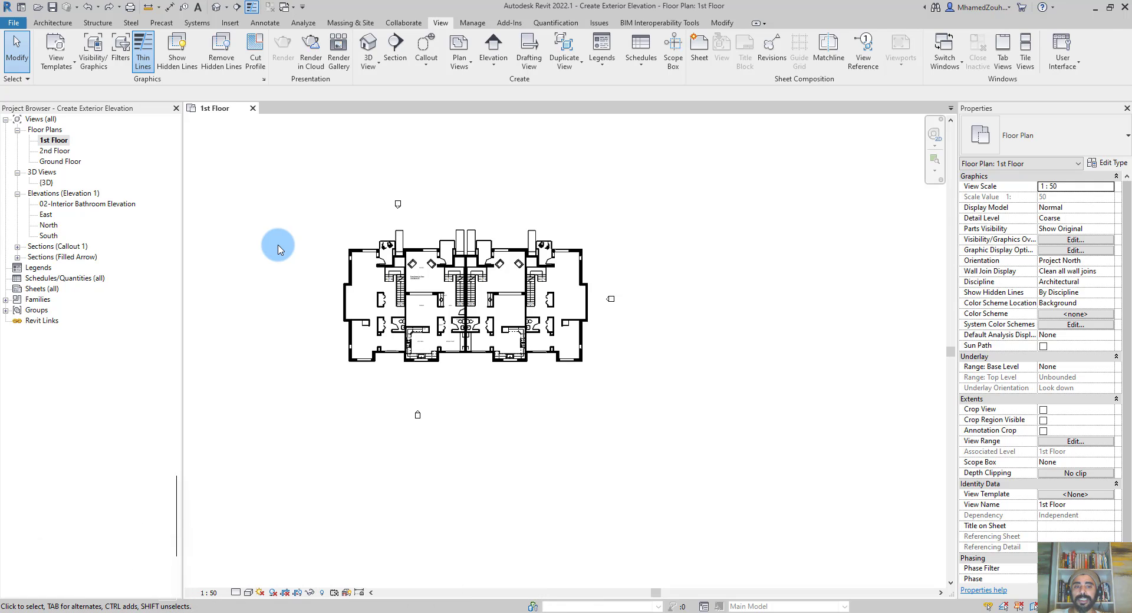
mouse_move(493, 55)
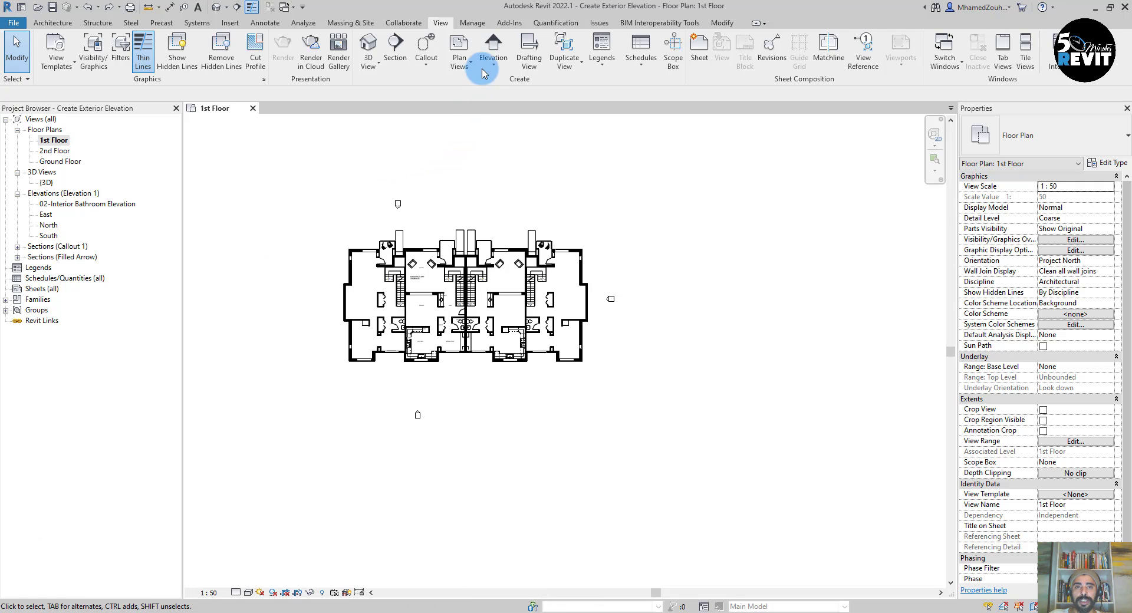
Place a new exterior elevation marker beside the left (west) side of the 1st Floor plan.
click(493, 49)
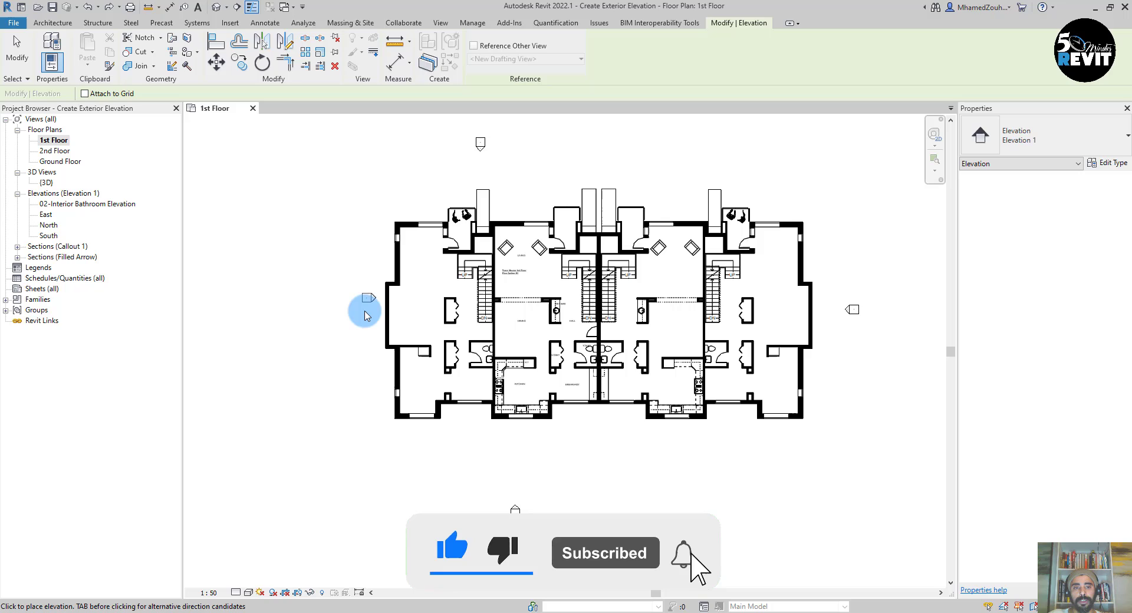
mouse_move(361, 325)
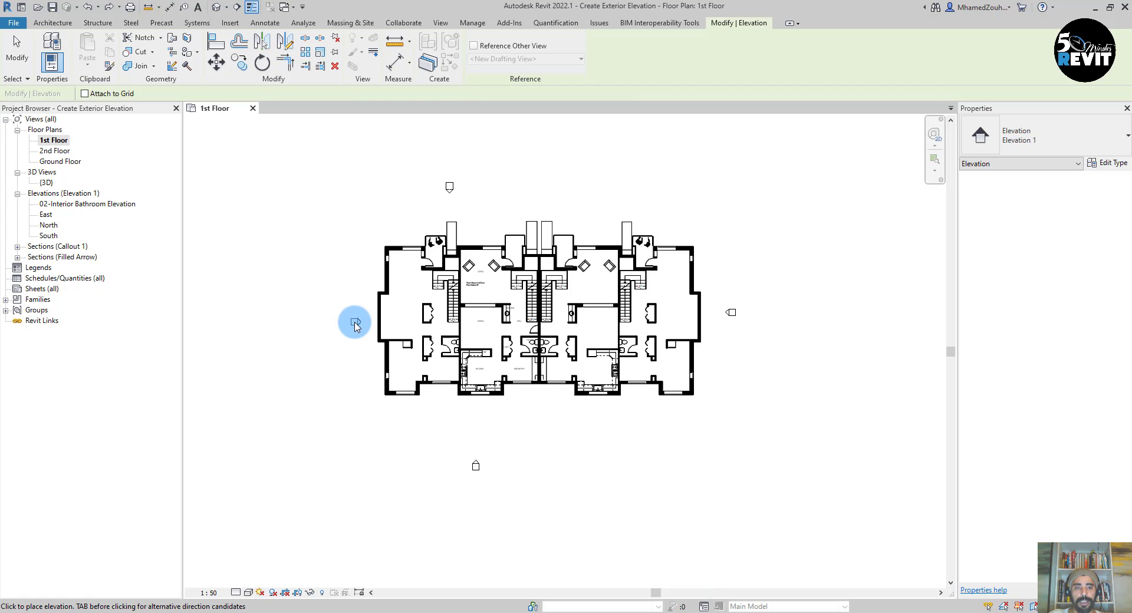
click(355, 323)
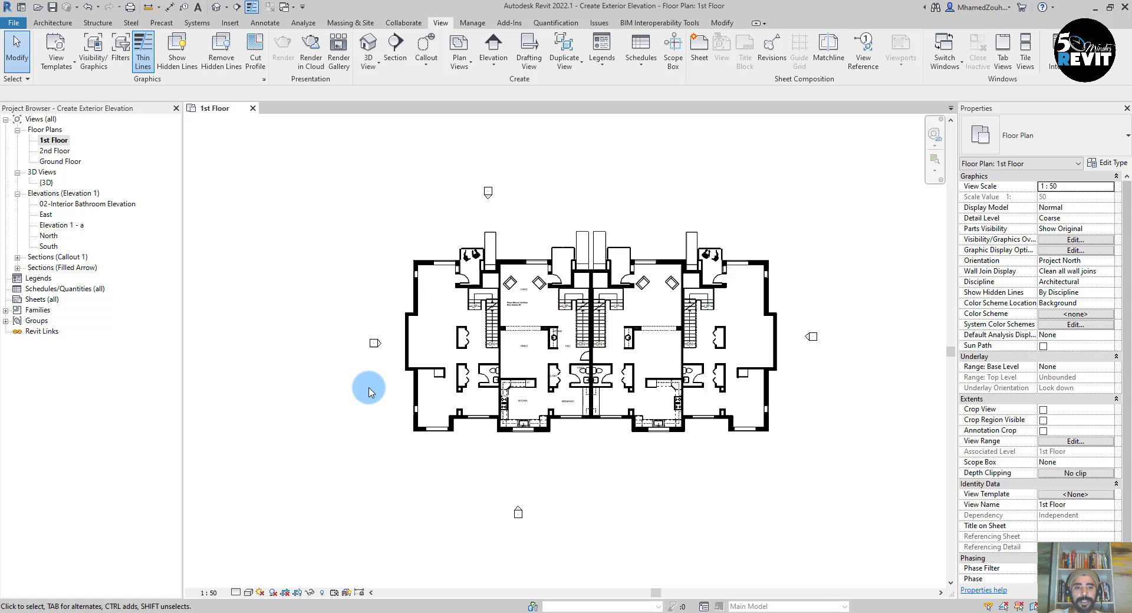
Open Elevation 1 - a from the Project Browser and tile it beside the 1st Floor plan.
double_click(62, 224)
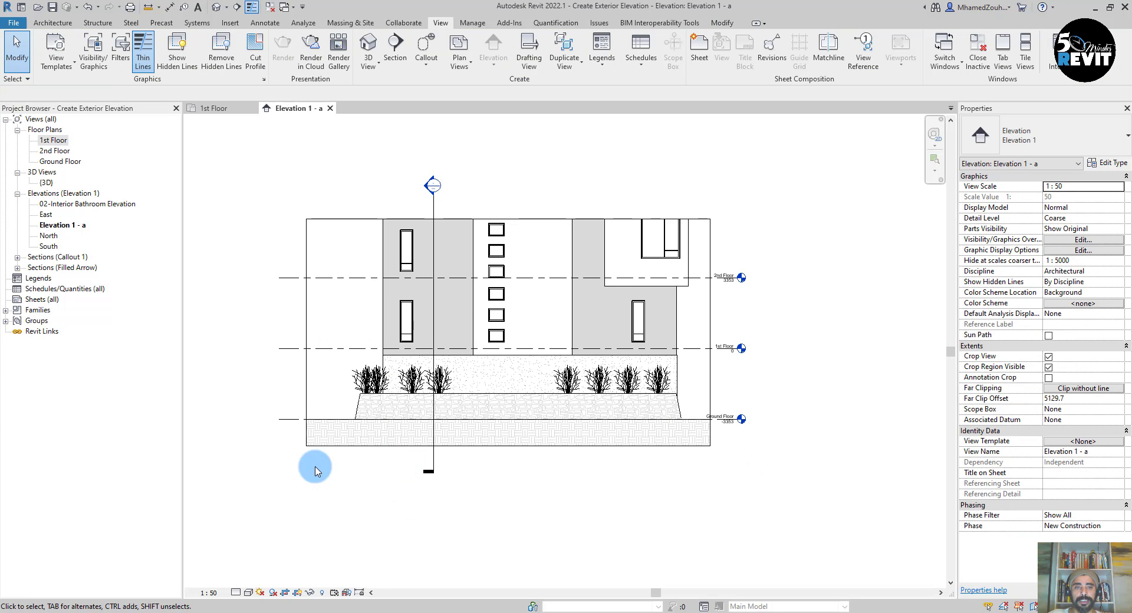
mouse_move(494, 513)
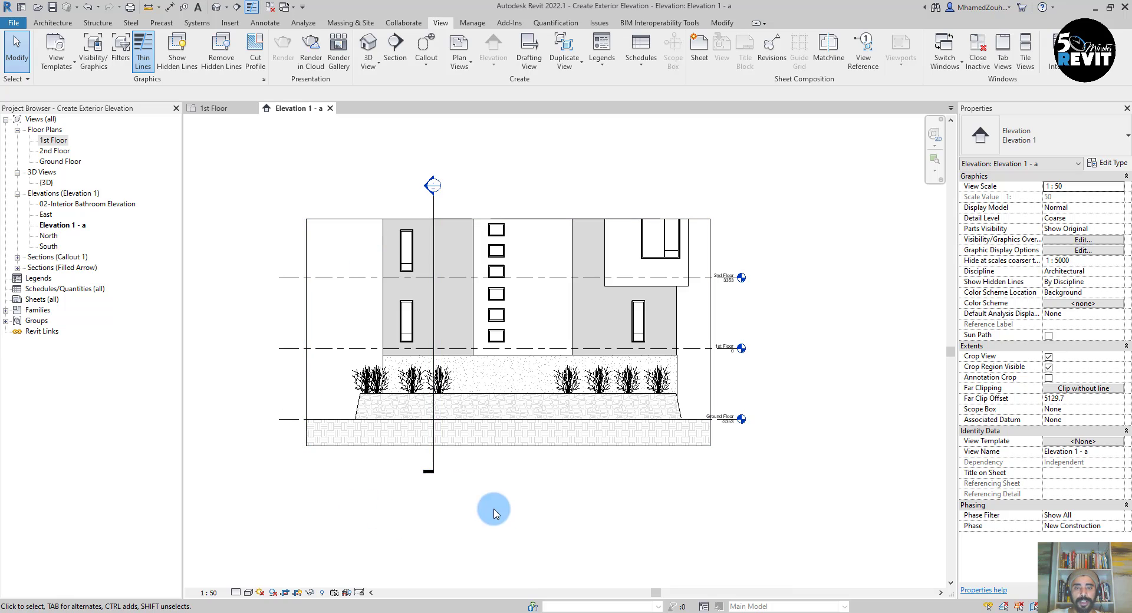
mouse_move(561, 494)
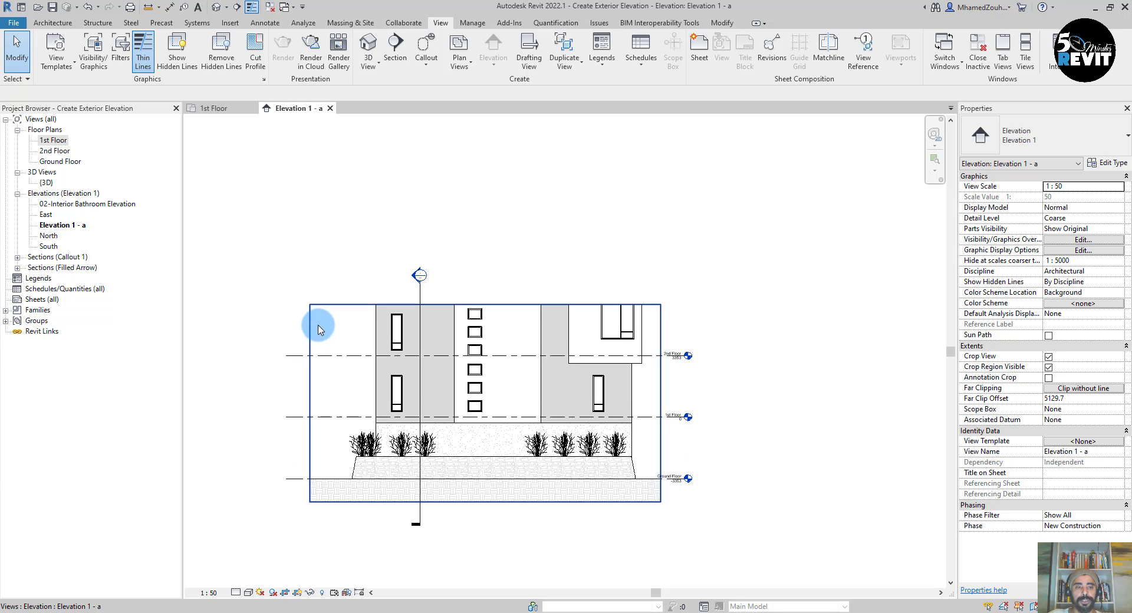
click(484, 307)
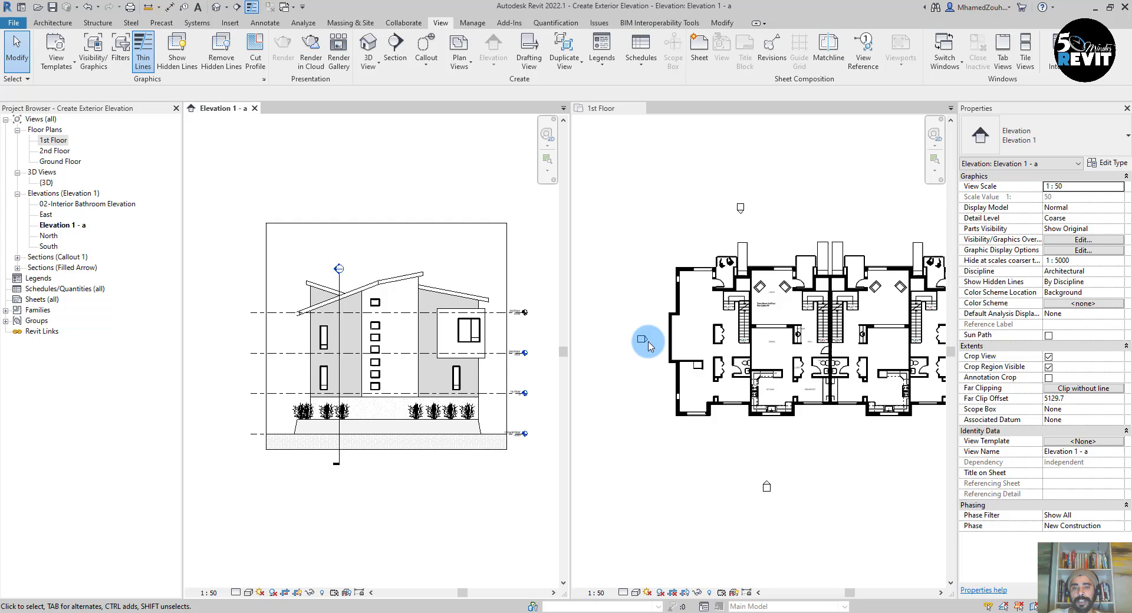
Stretch the elevation marker's extents and far clip across the whole building, then return to a single full-size view.
click(642, 339)
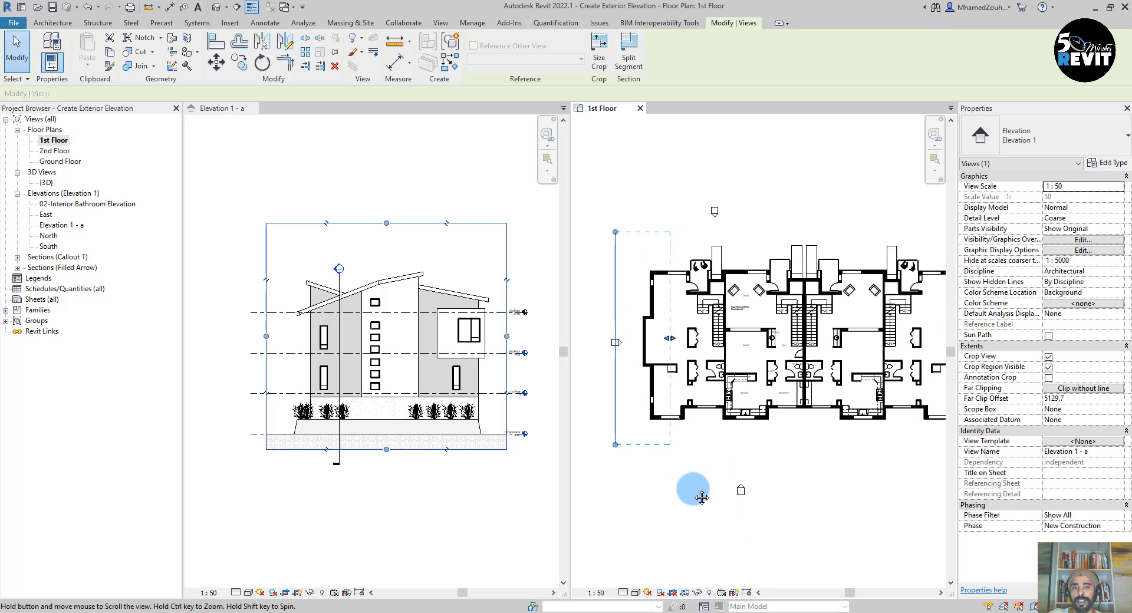
drag(693, 495, 674, 347)
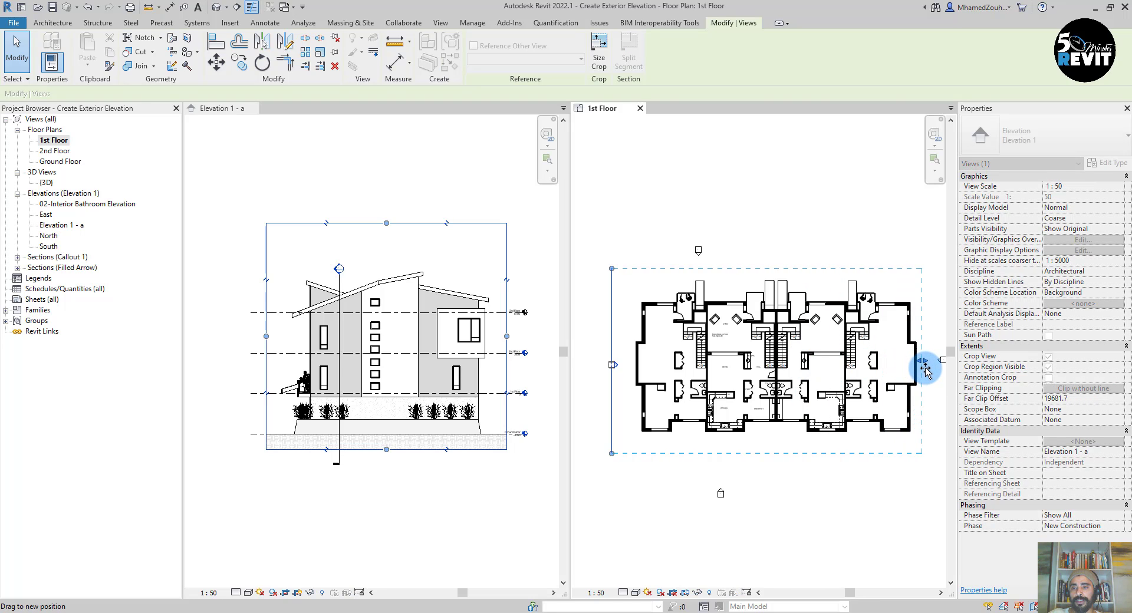
click(757, 477)
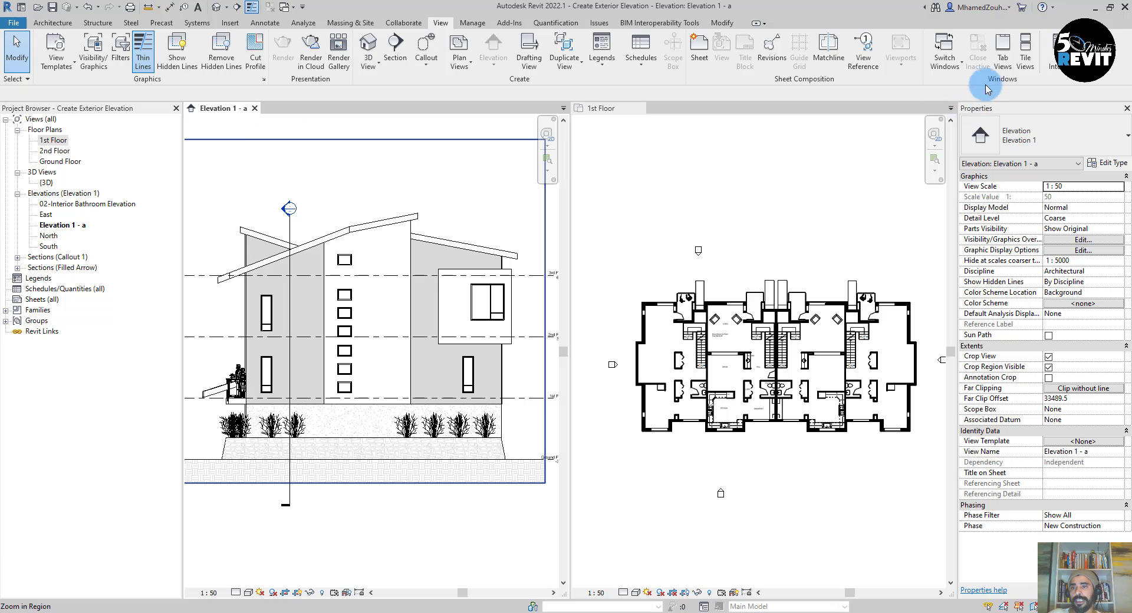
click(977, 50)
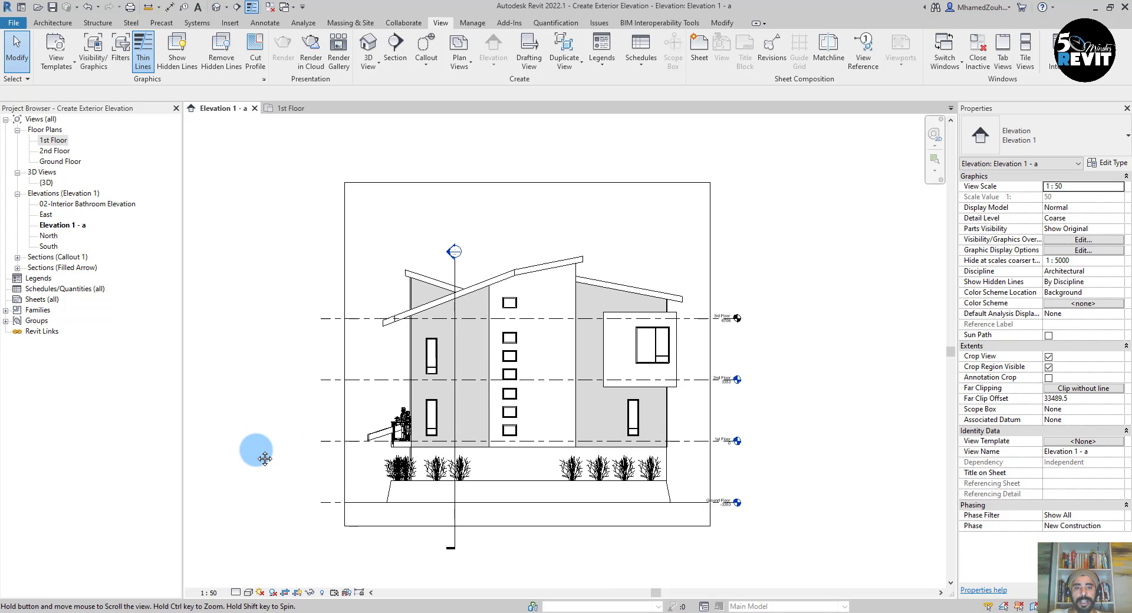
Hide the level lines in the elevation via the 3rd Floor level's Hide in View options.
right_click(454, 269)
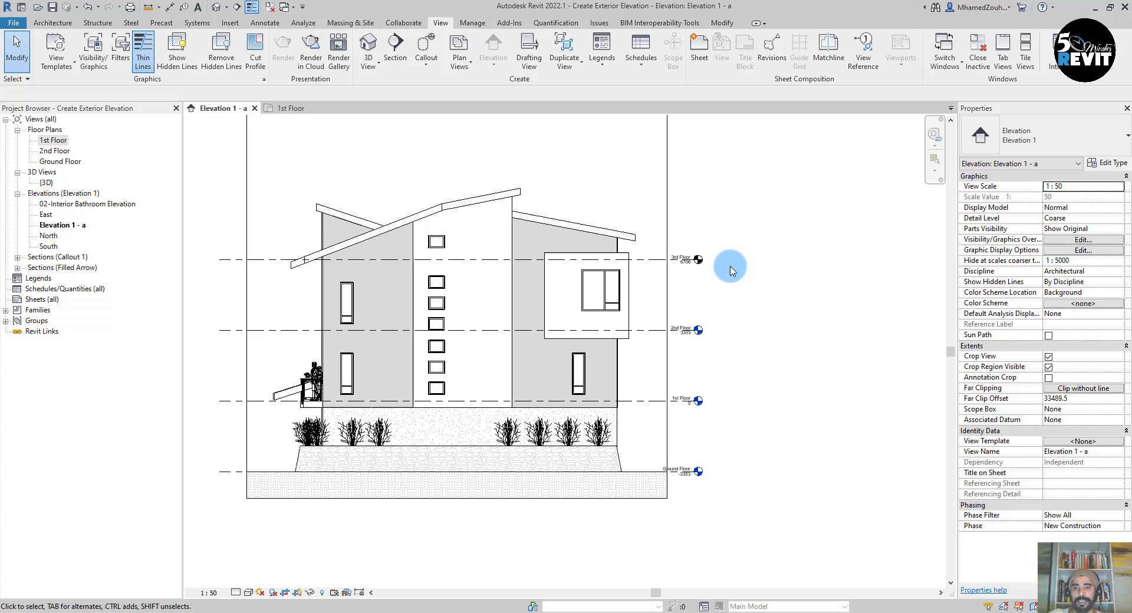
click(679, 258)
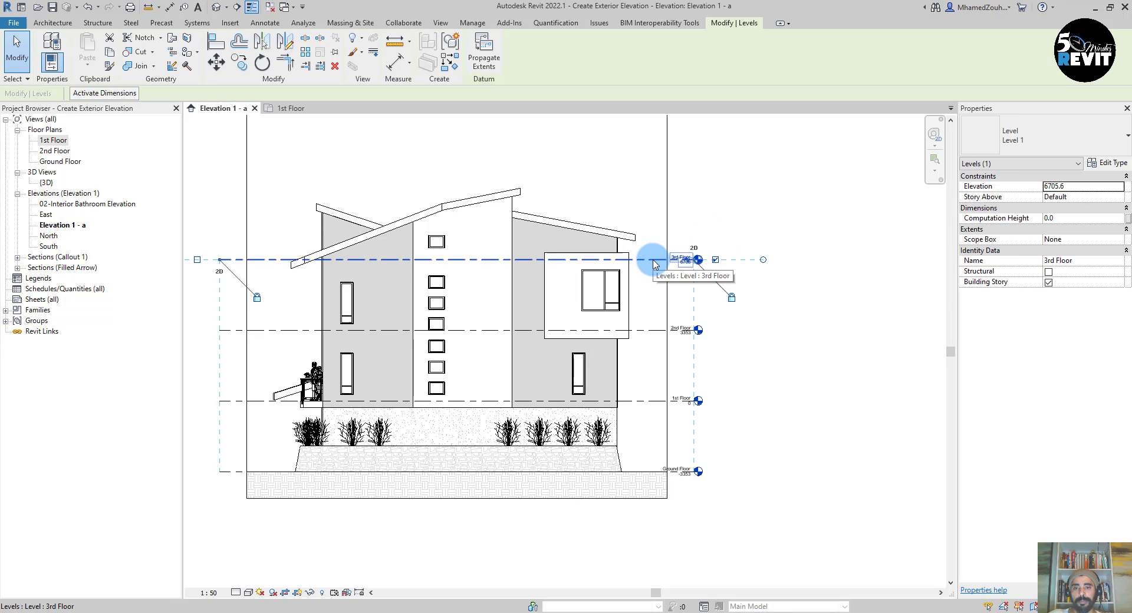
right_click(653, 259)
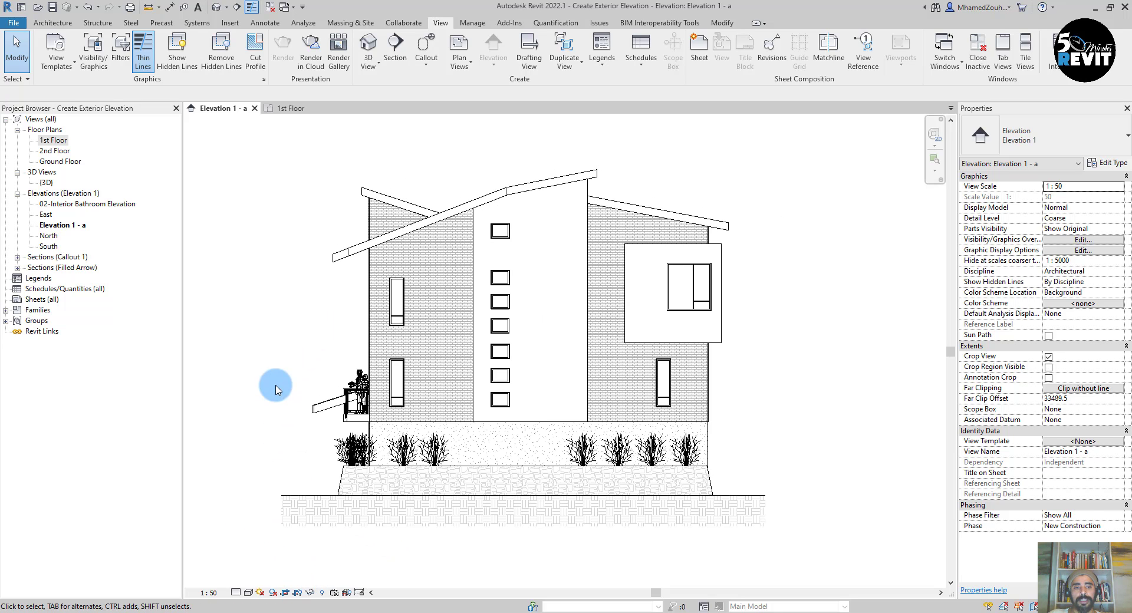
mouse_move(284, 345)
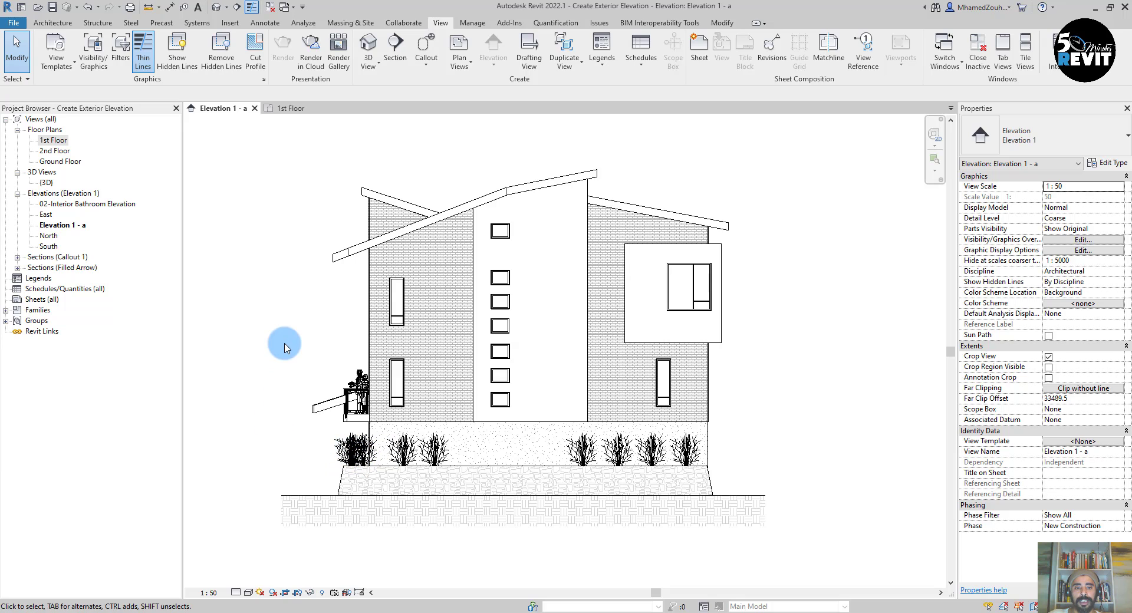
mouse_move(213, 361)
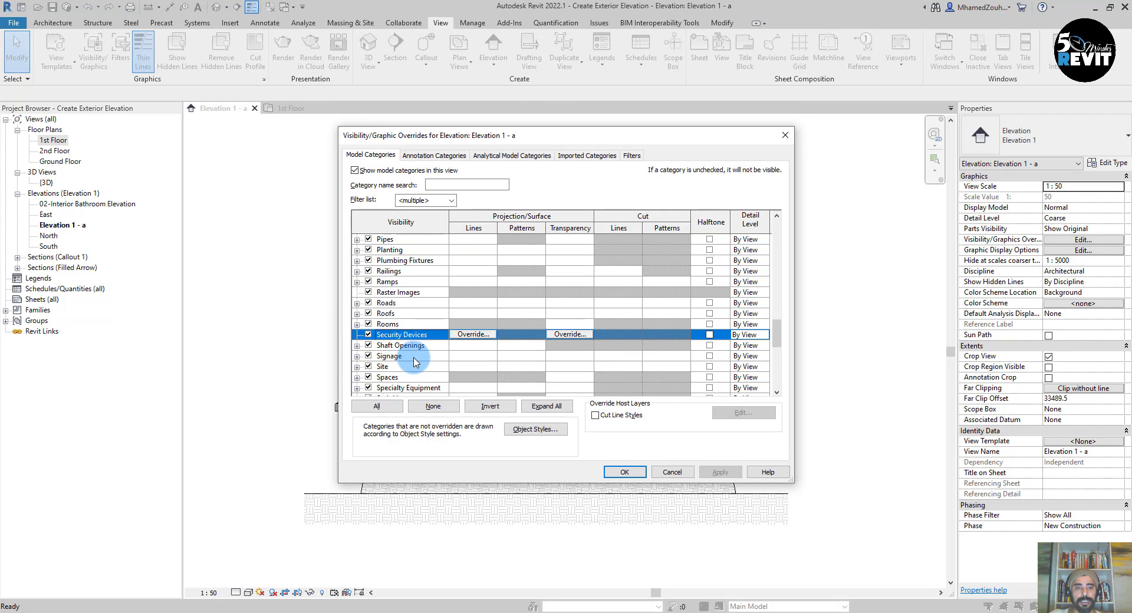
Uncheck the Site and Planting categories in Visibility/Graphics, apply, and scroll to Topography.
click(388, 366)
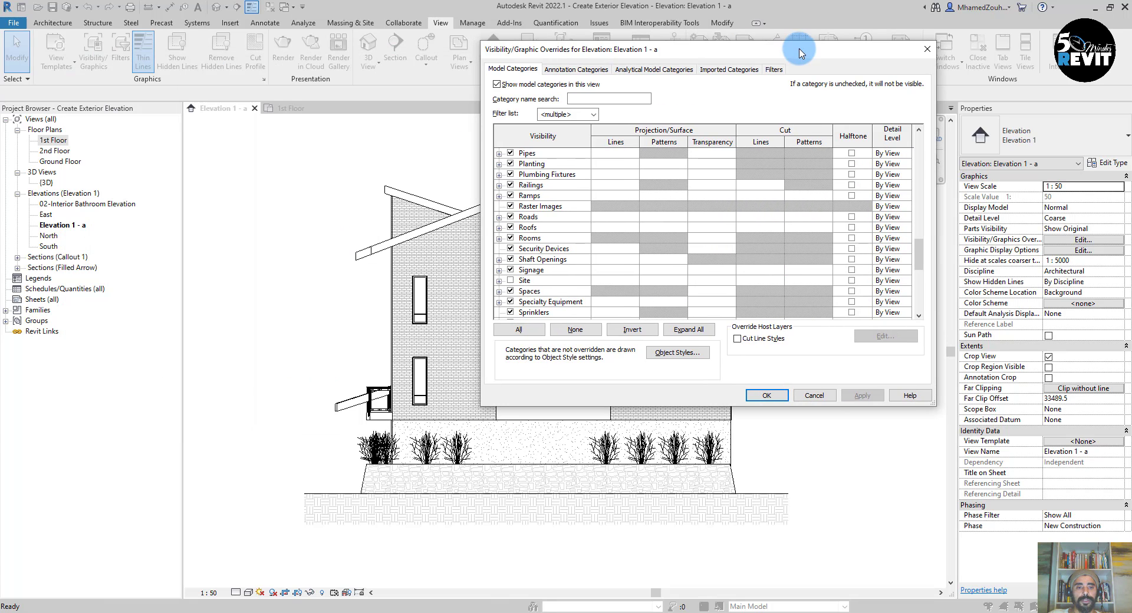
mouse_move(548, 300)
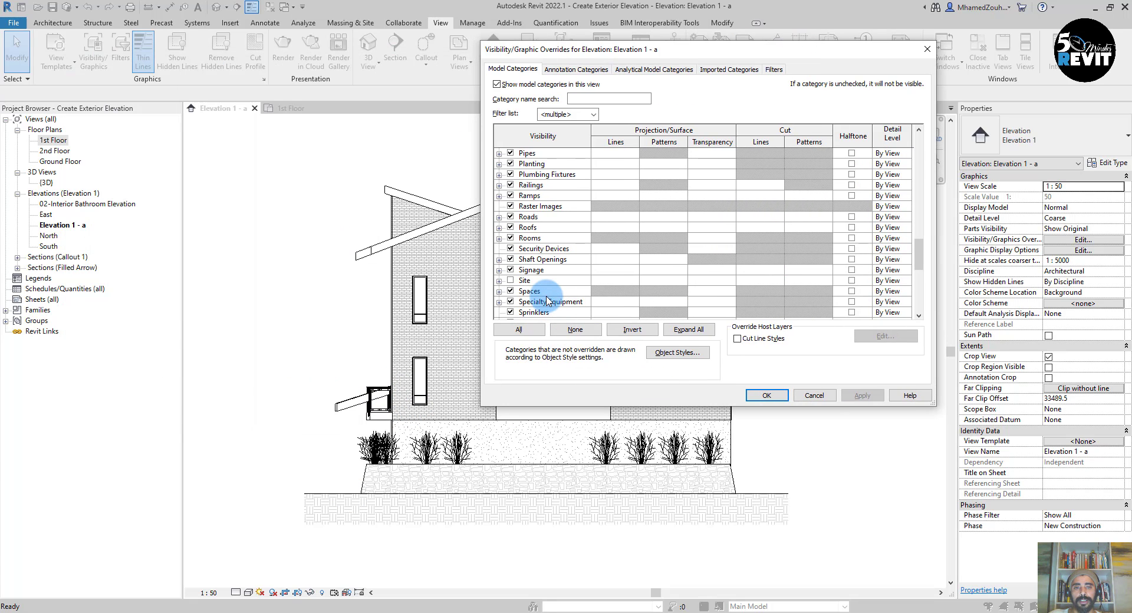
click(529, 290)
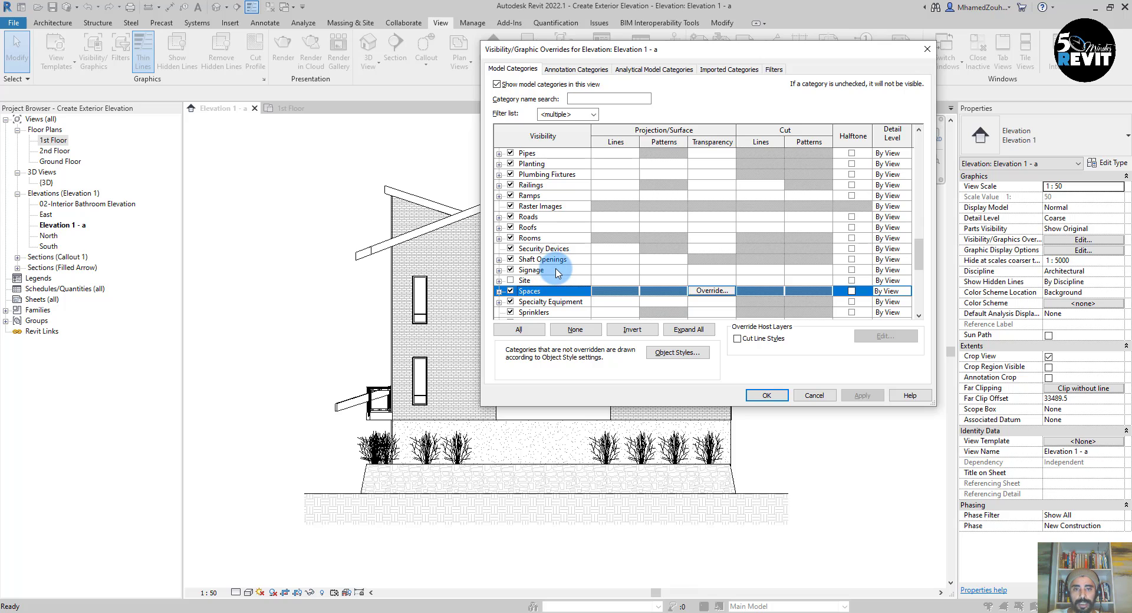
scroll(up, 3)
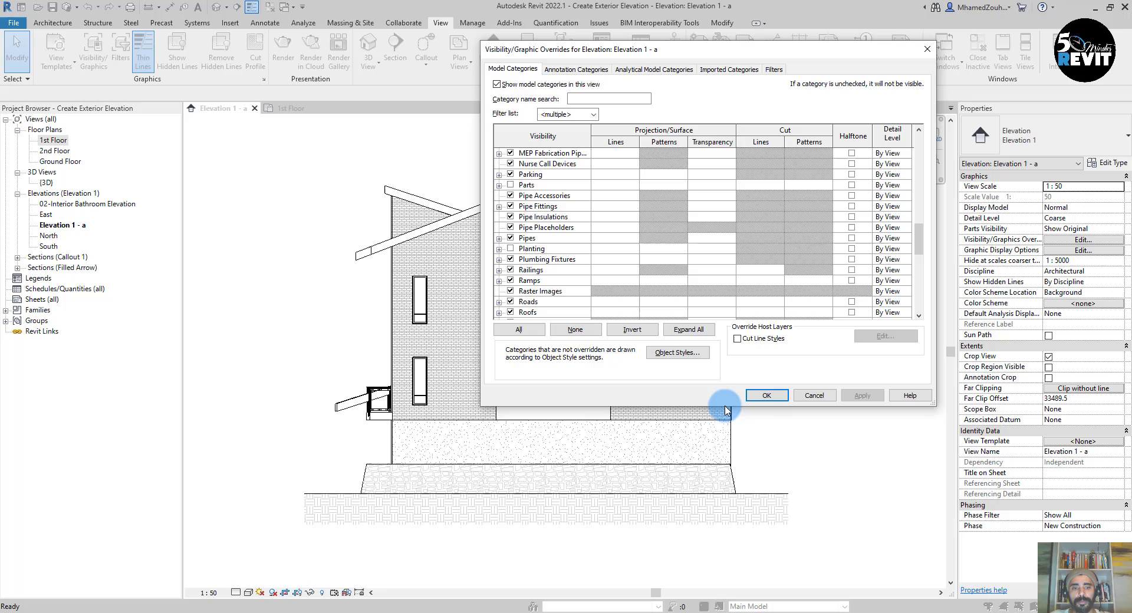
click(767, 395)
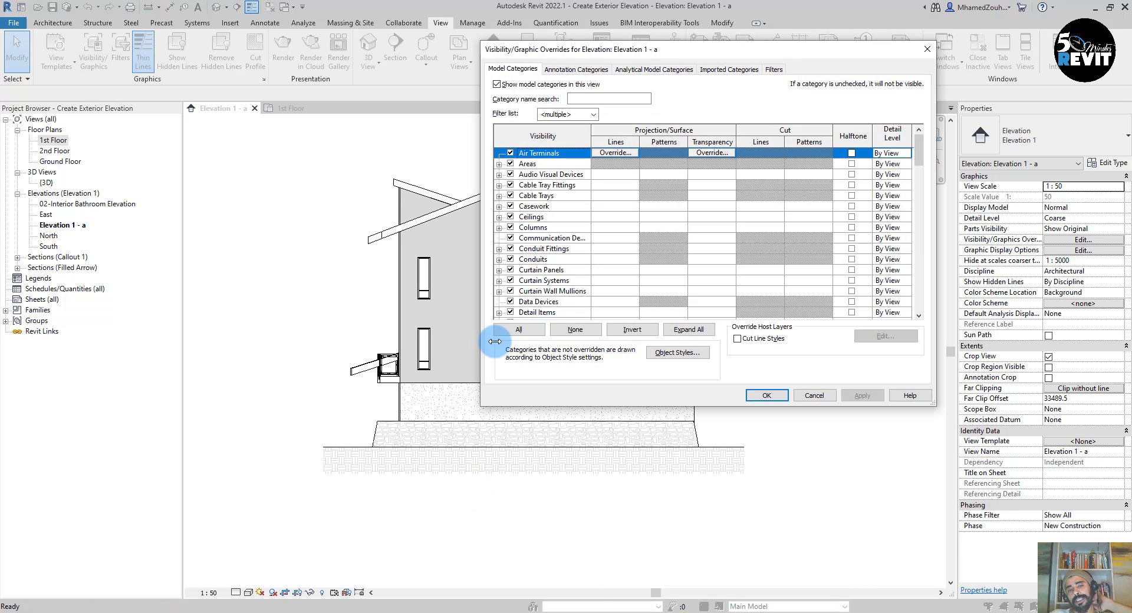
scroll(down, 3)
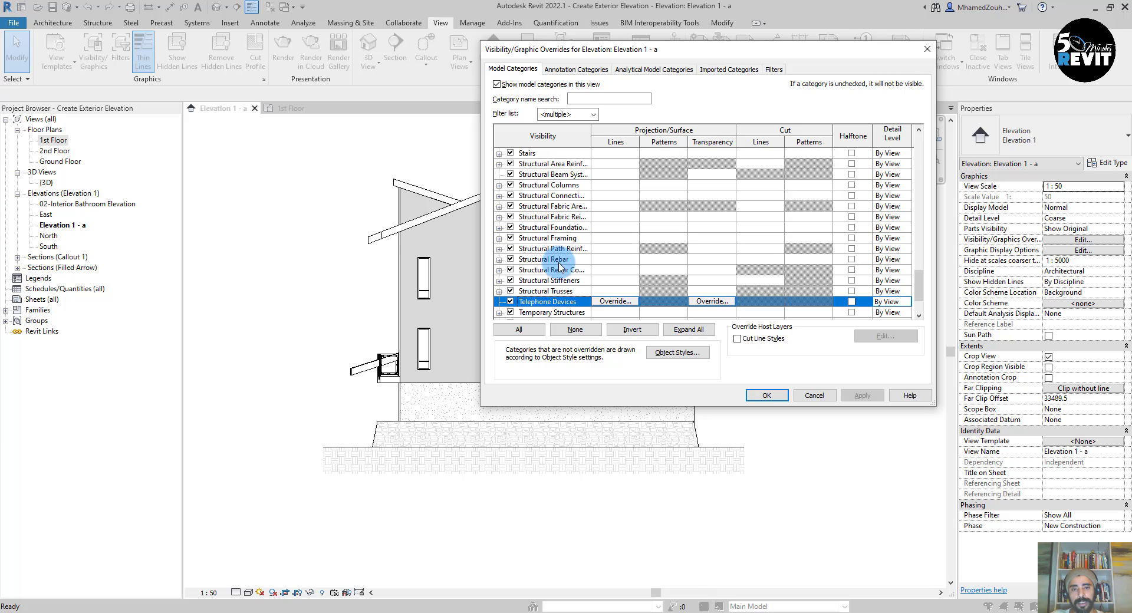
scroll(down, 3)
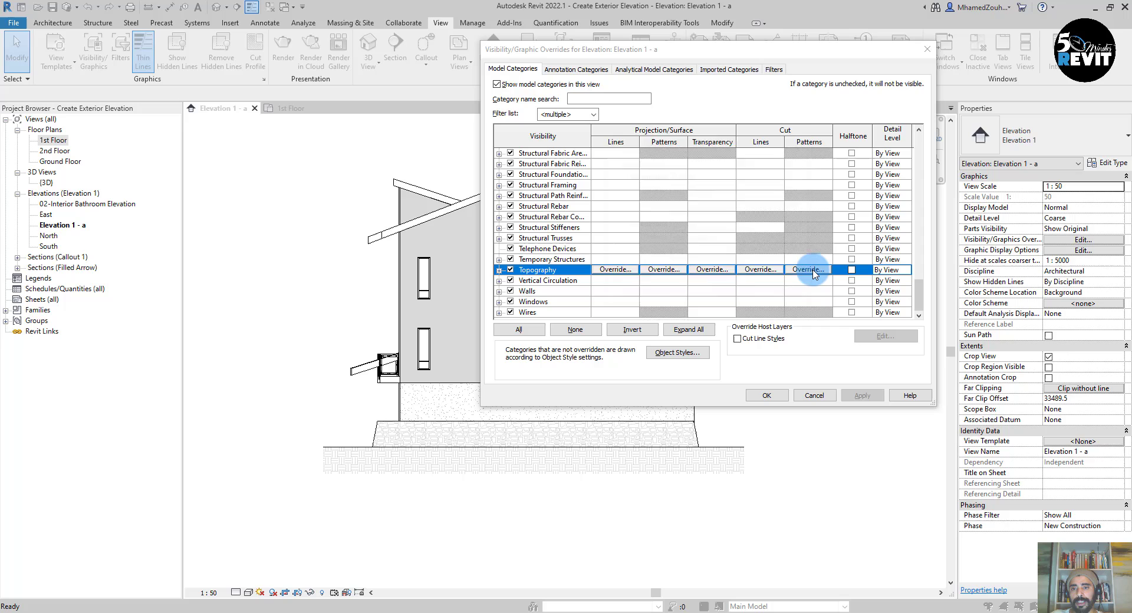
Override Topography's pattern with a solid light grey RGB 192-192-192 fill and confirm the overrides.
click(807, 268)
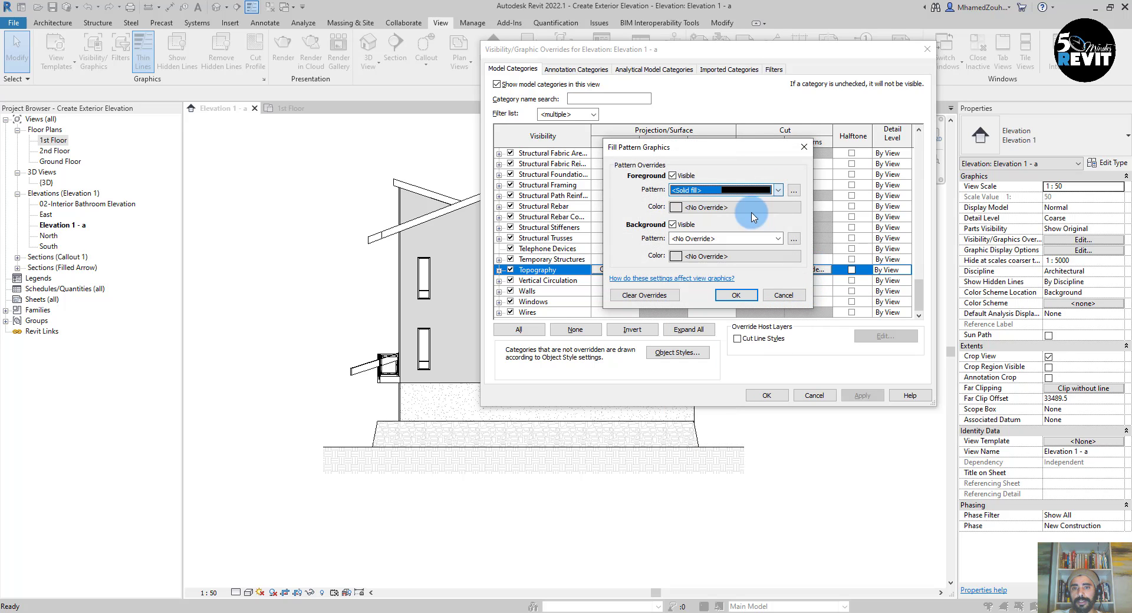
click(676, 208)
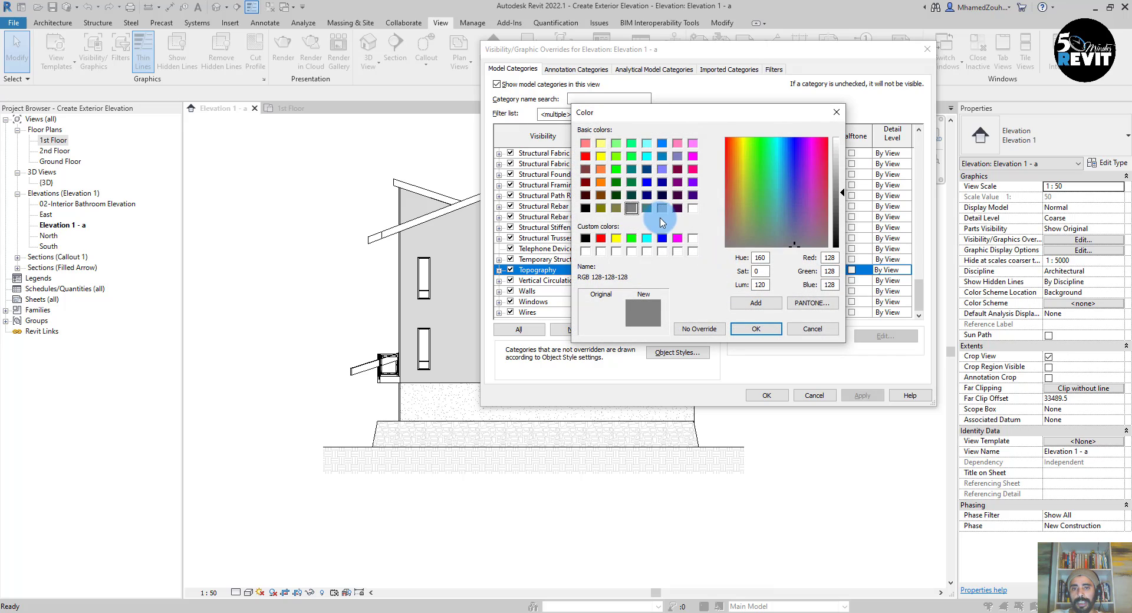
click(660, 208)
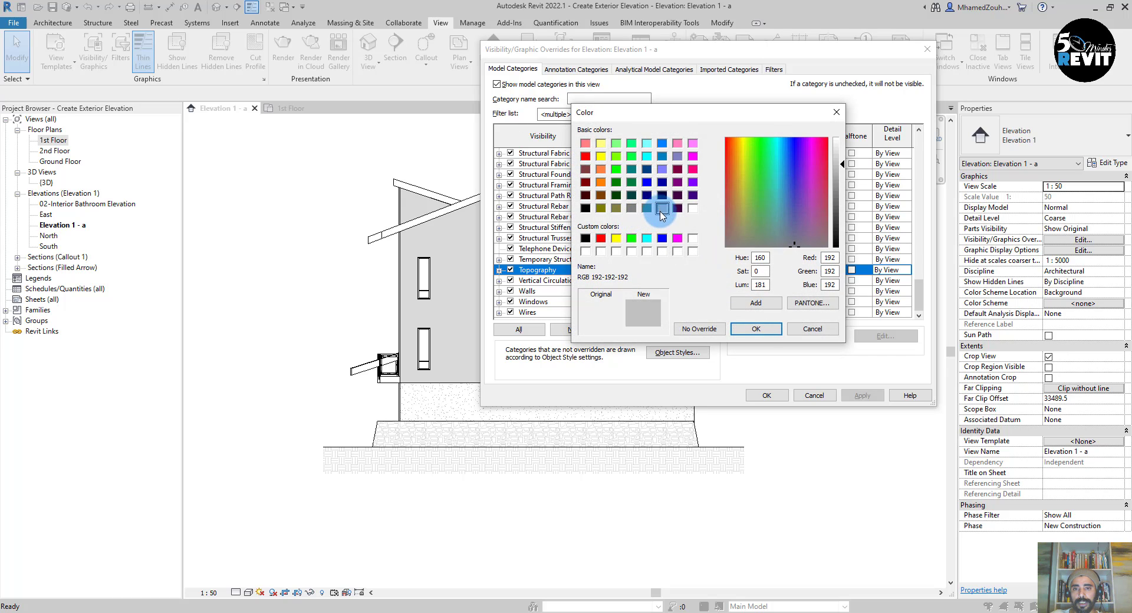
click(755, 329)
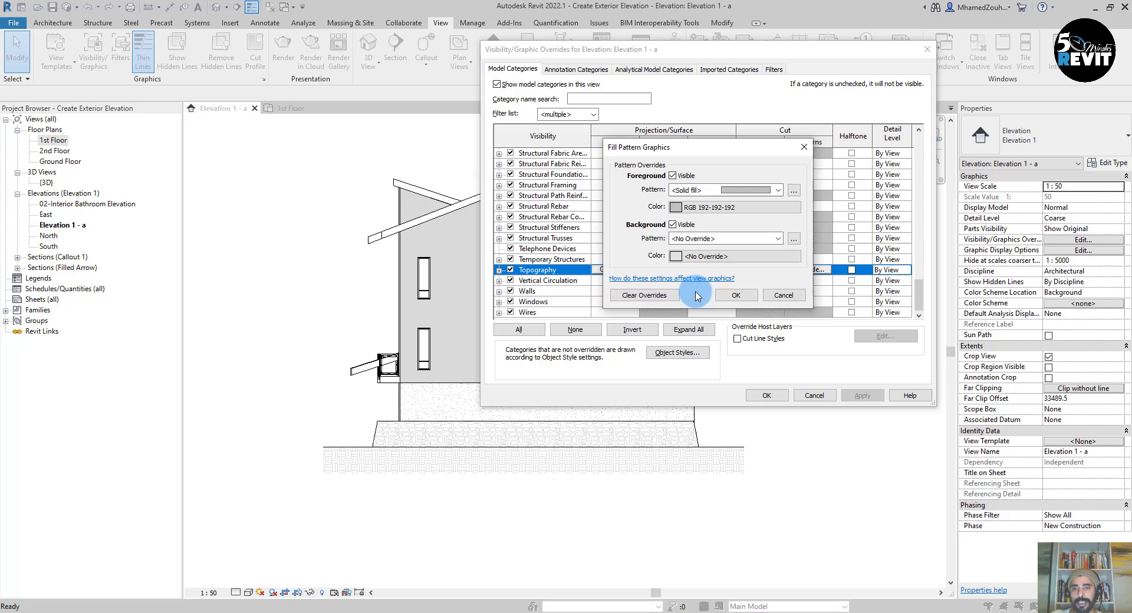
click(735, 295)
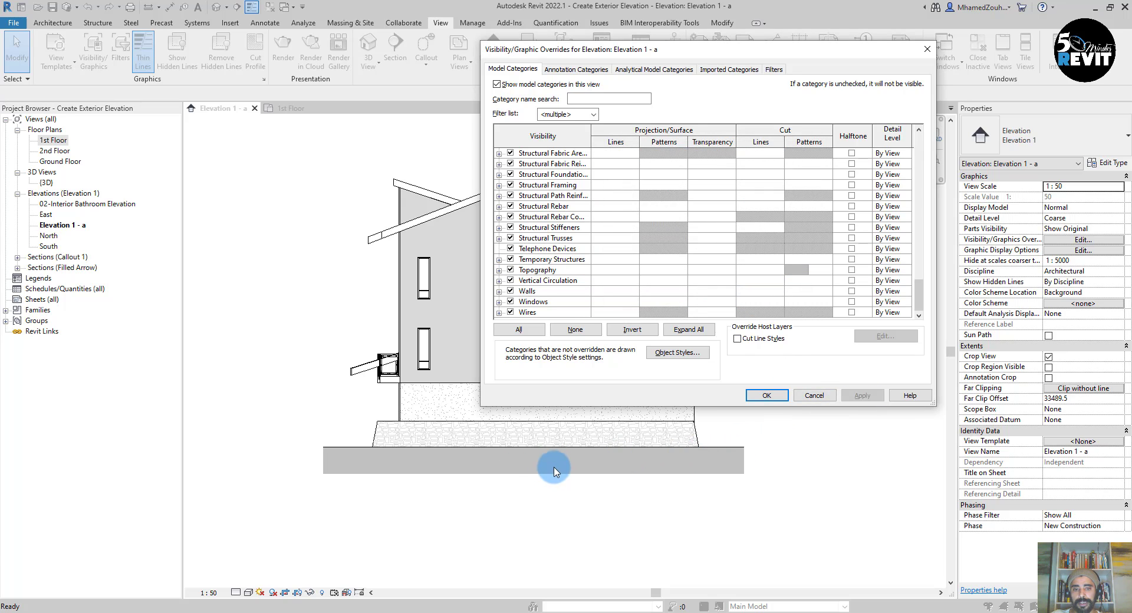
click(767, 395)
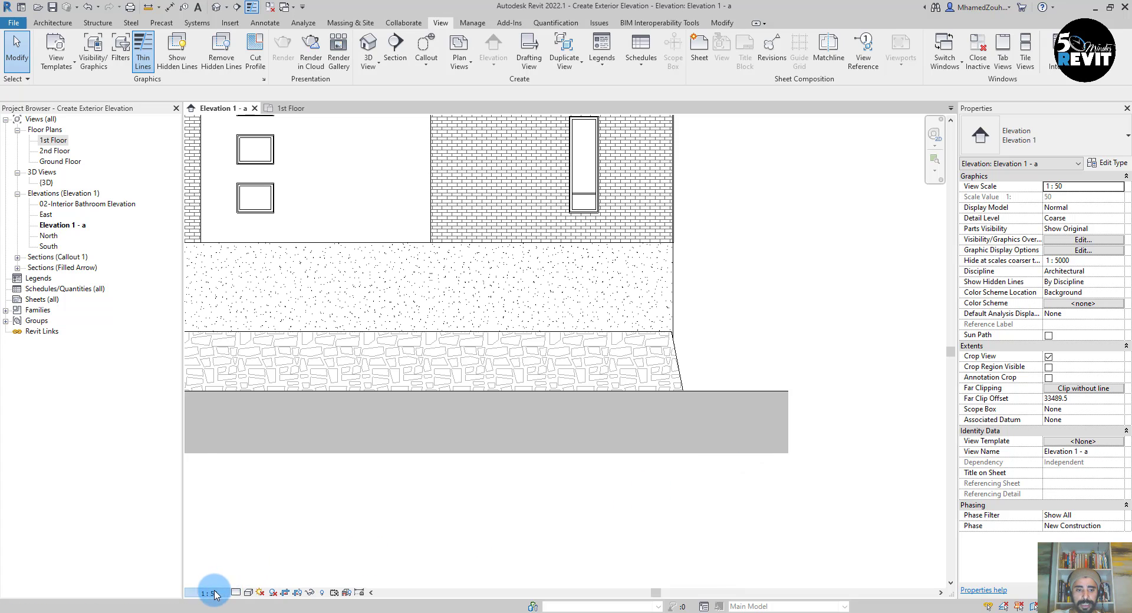
Set the view scale to 1:100 from the View Control Bar.
click(208, 594)
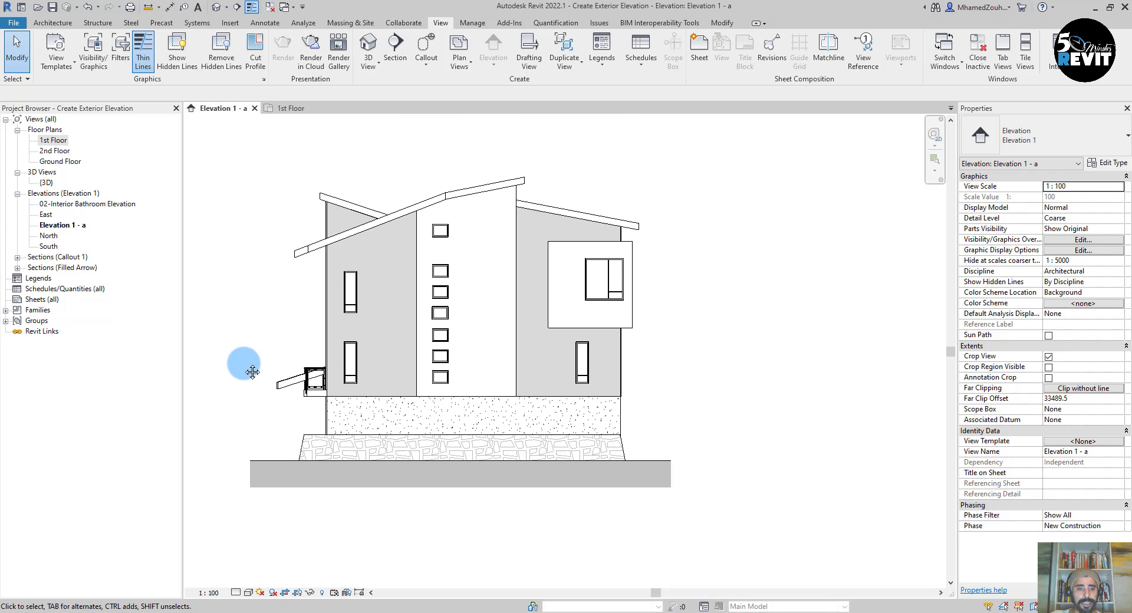
In Graphic Display Options enable smooth anti-aliased lines and Cast Shadows, then apply.
click(246, 592)
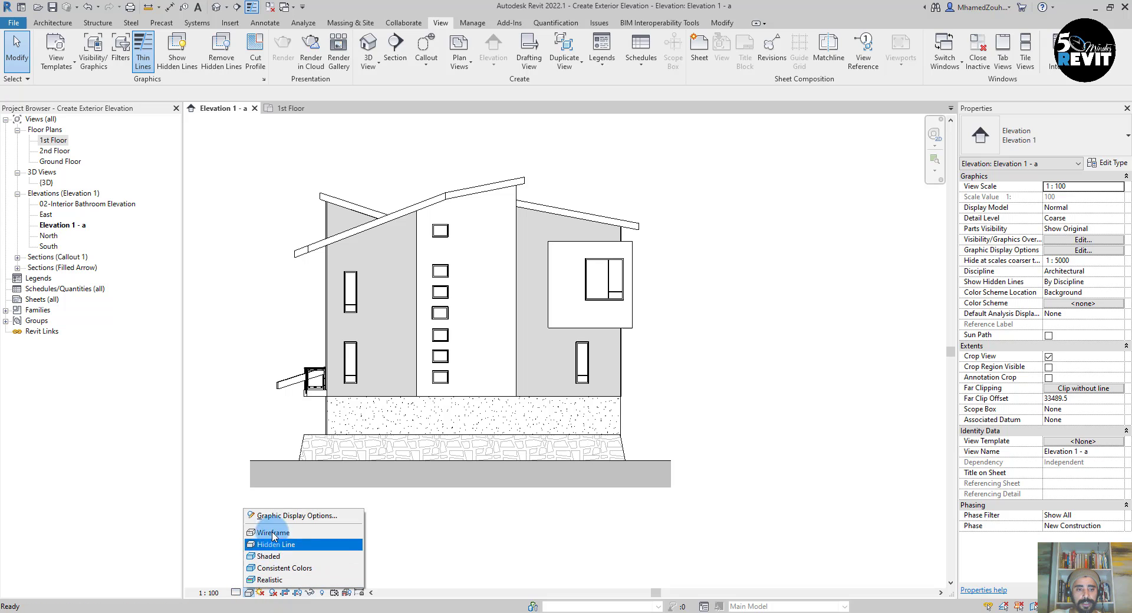
click(297, 515)
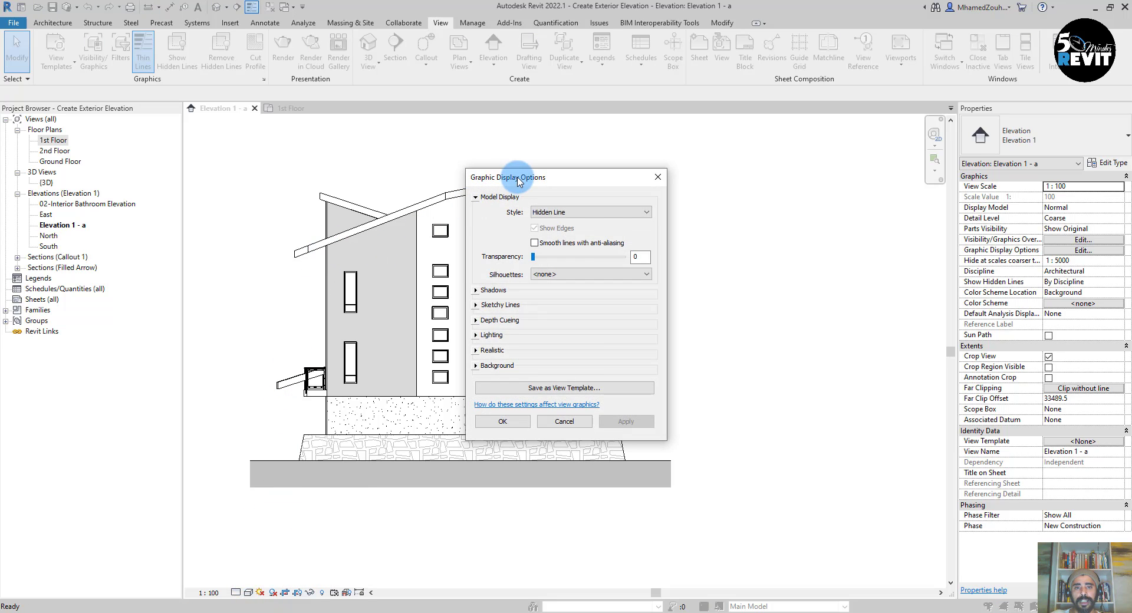
click(716, 225)
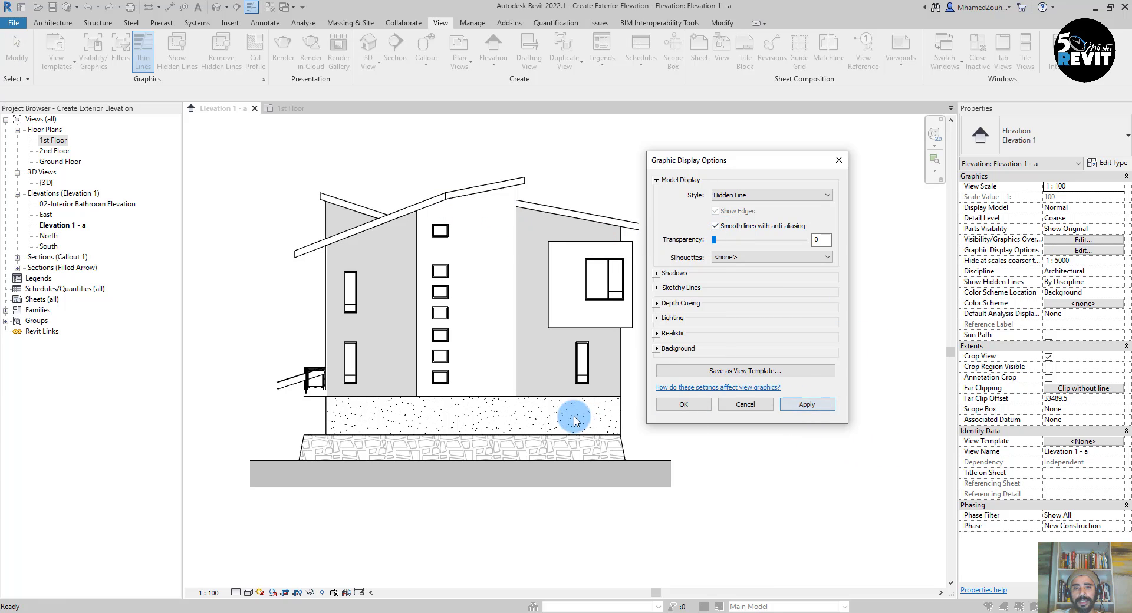
click(672, 274)
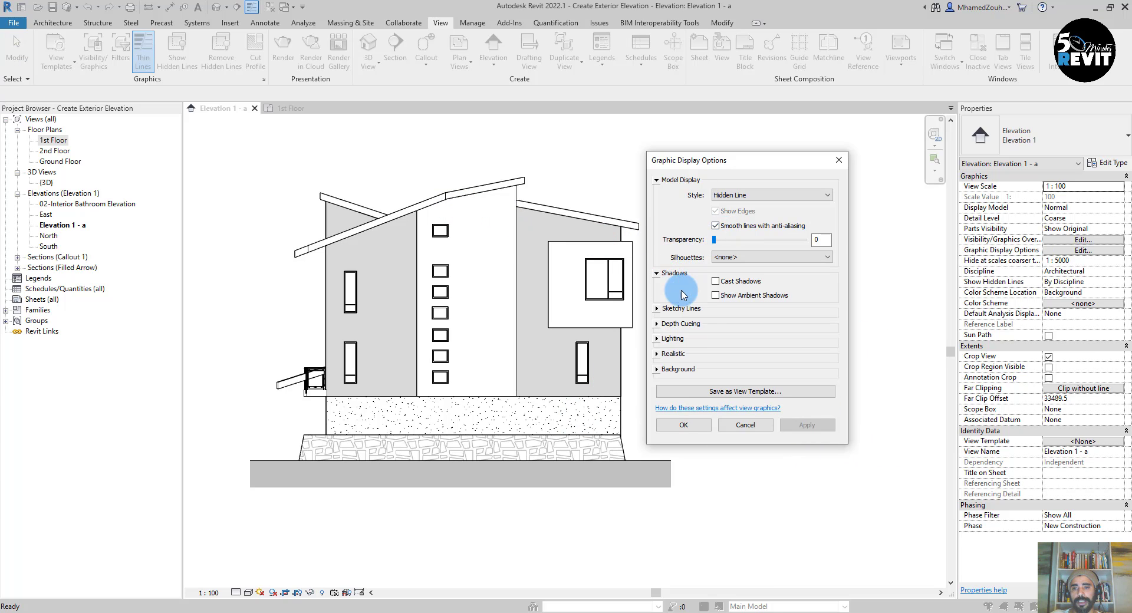
click(716, 281)
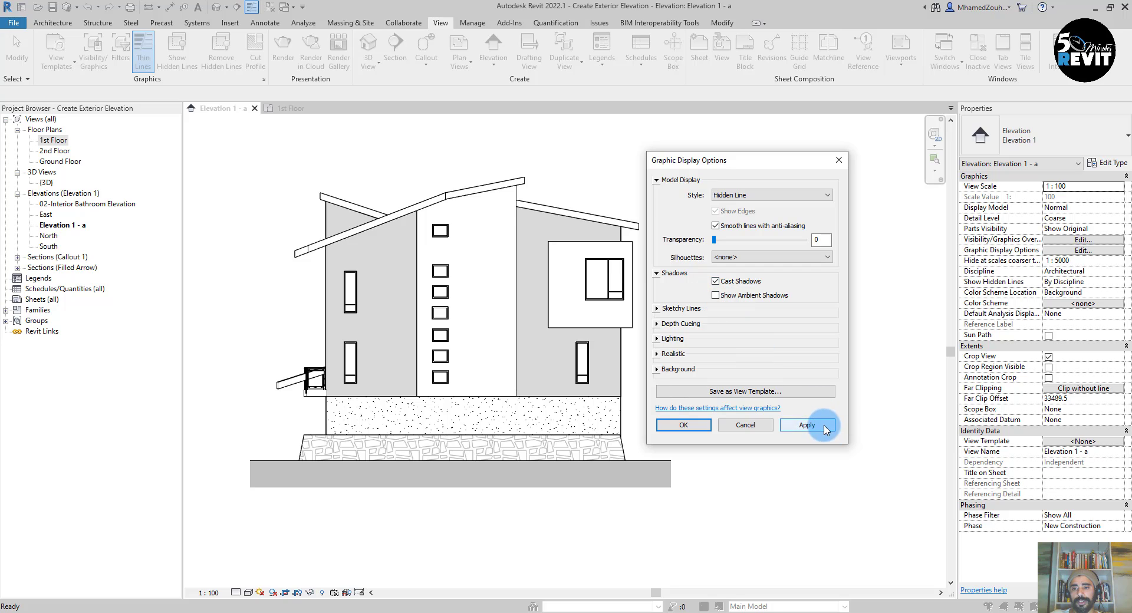
click(807, 425)
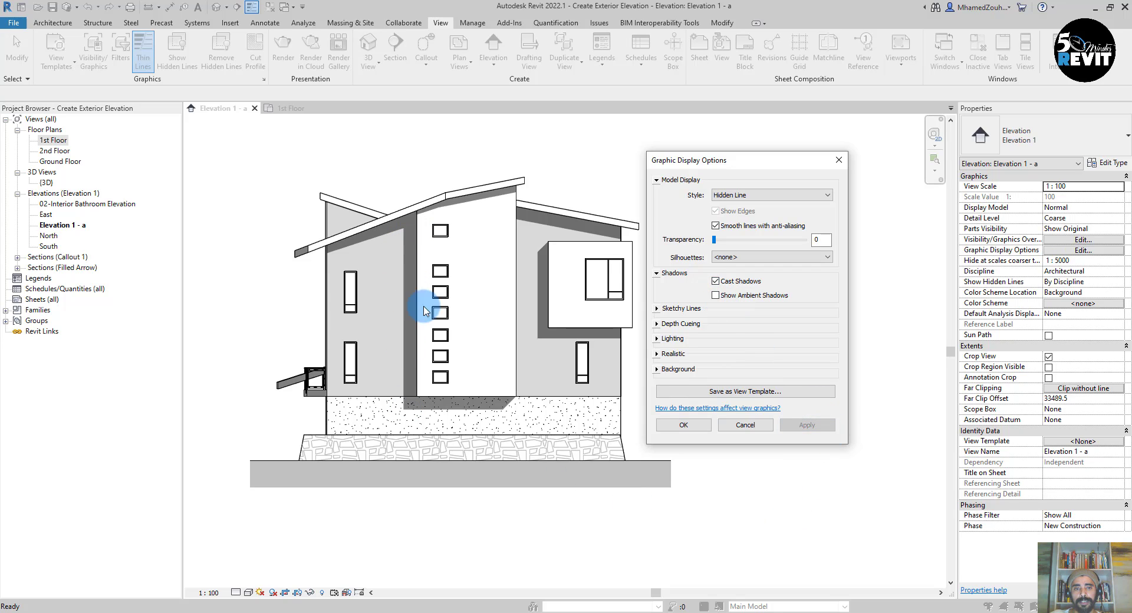
click(682, 425)
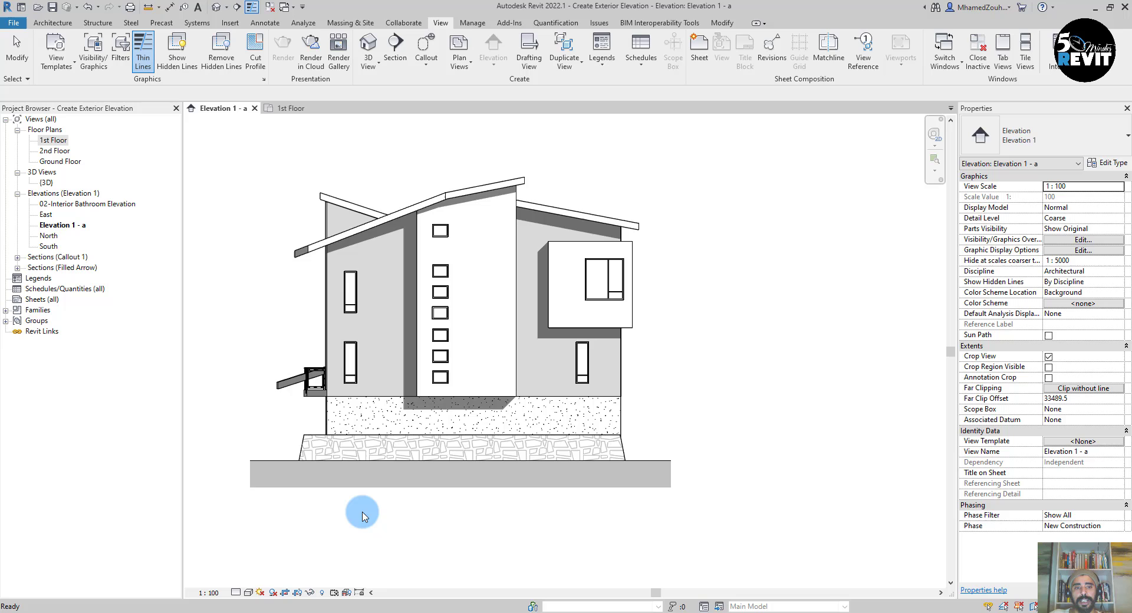
Zoom into the elevation and select the Exterior - Brick on Mtl. Stud wall.
scroll(up, 3)
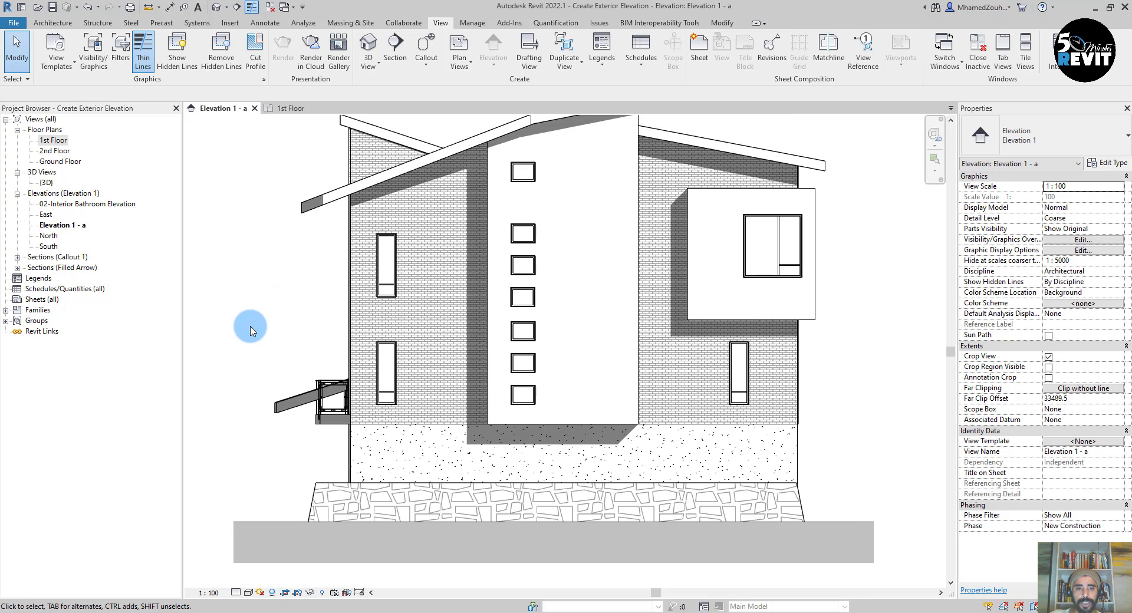
mouse_move(187, 311)
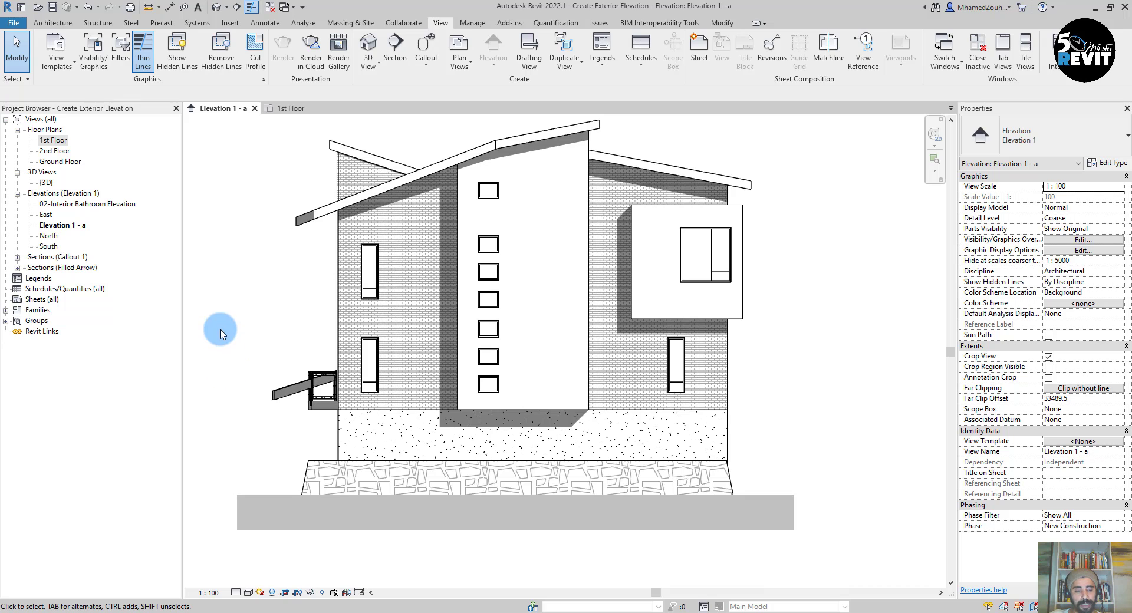
click(409, 282)
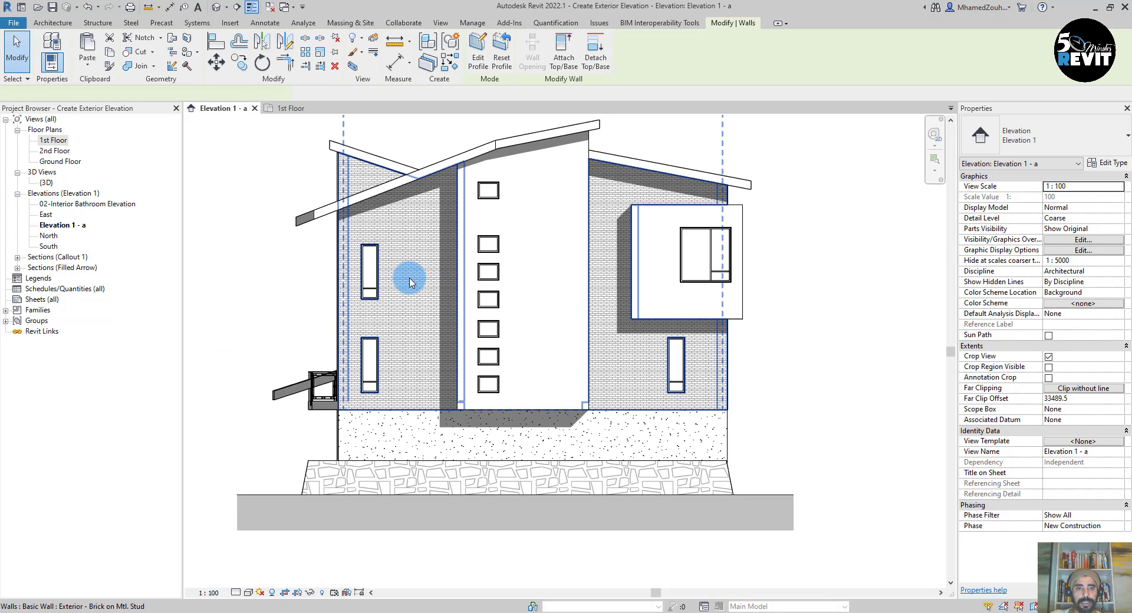
Open the brick wall's type structure and the Masonry - Brick finish layer's material settings.
click(410, 282)
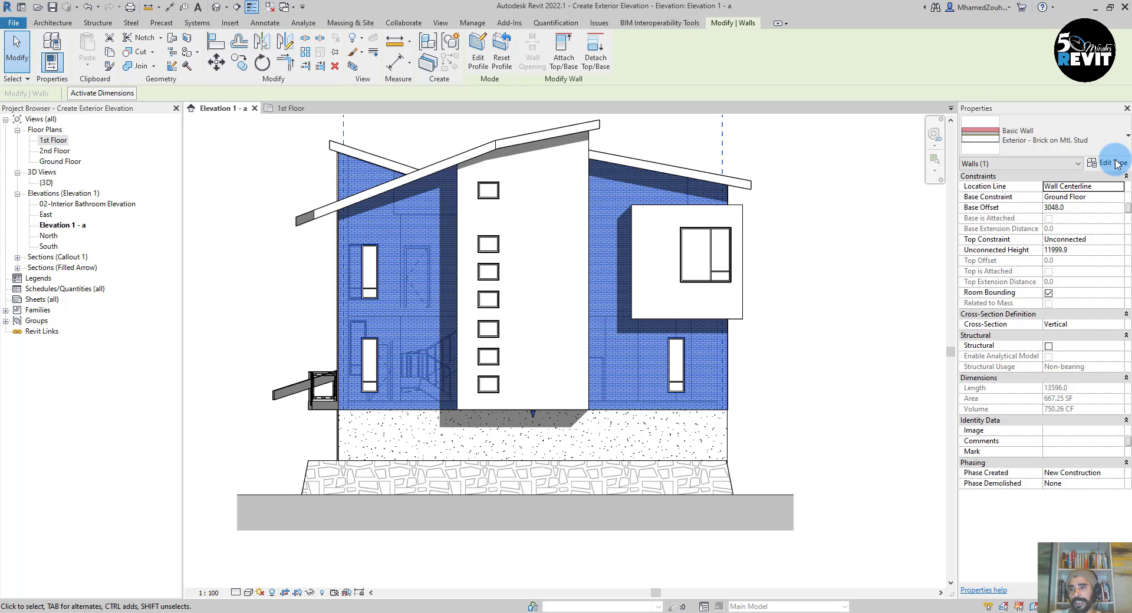
click(1107, 162)
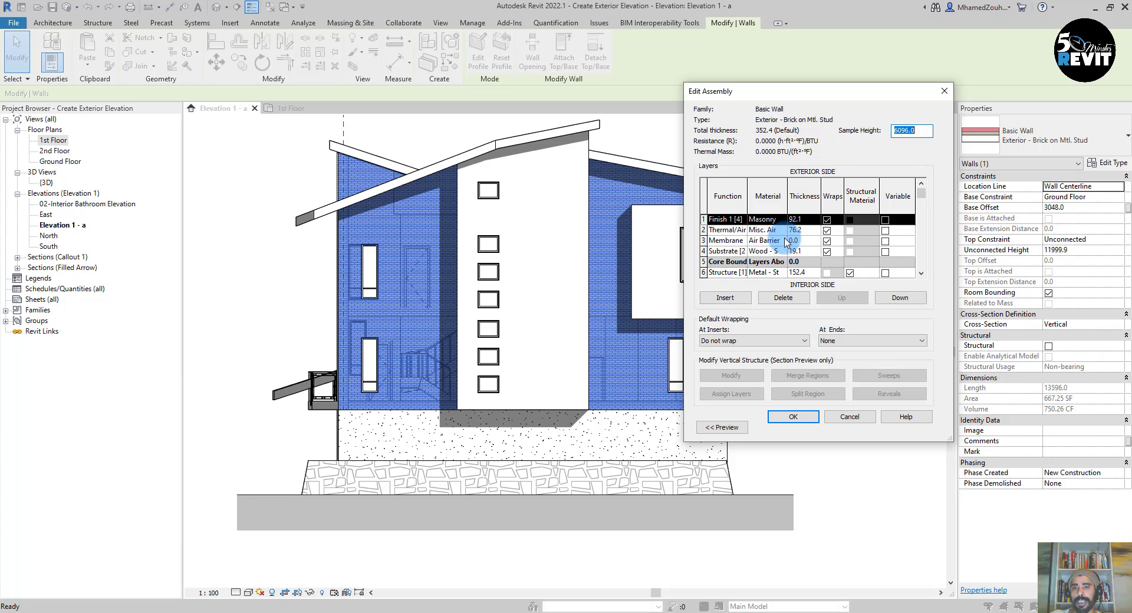
click(766, 220)
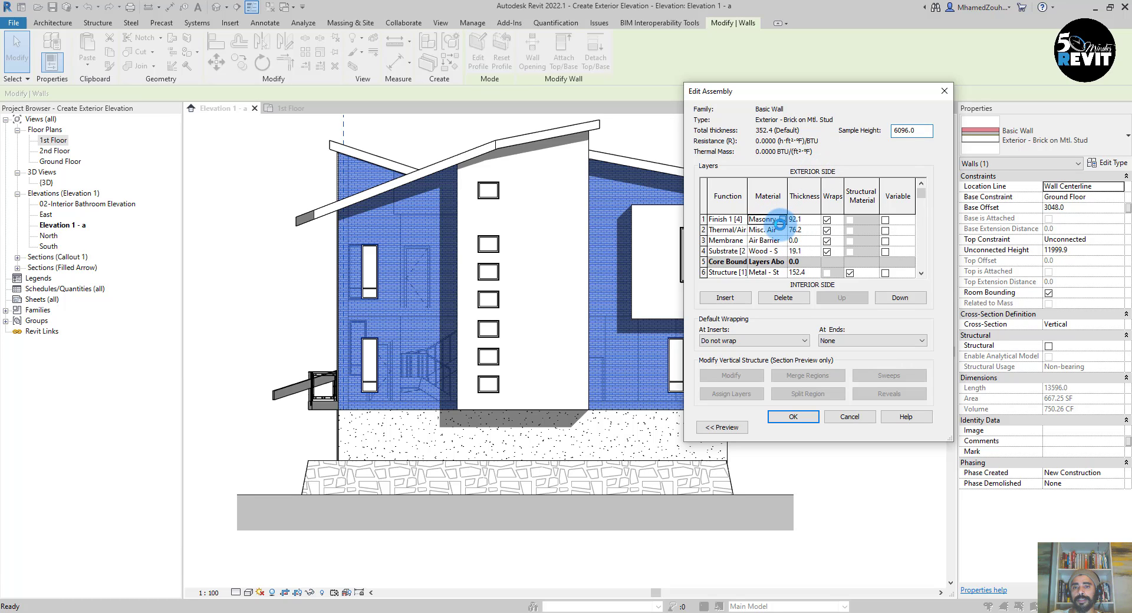
click(785, 220)
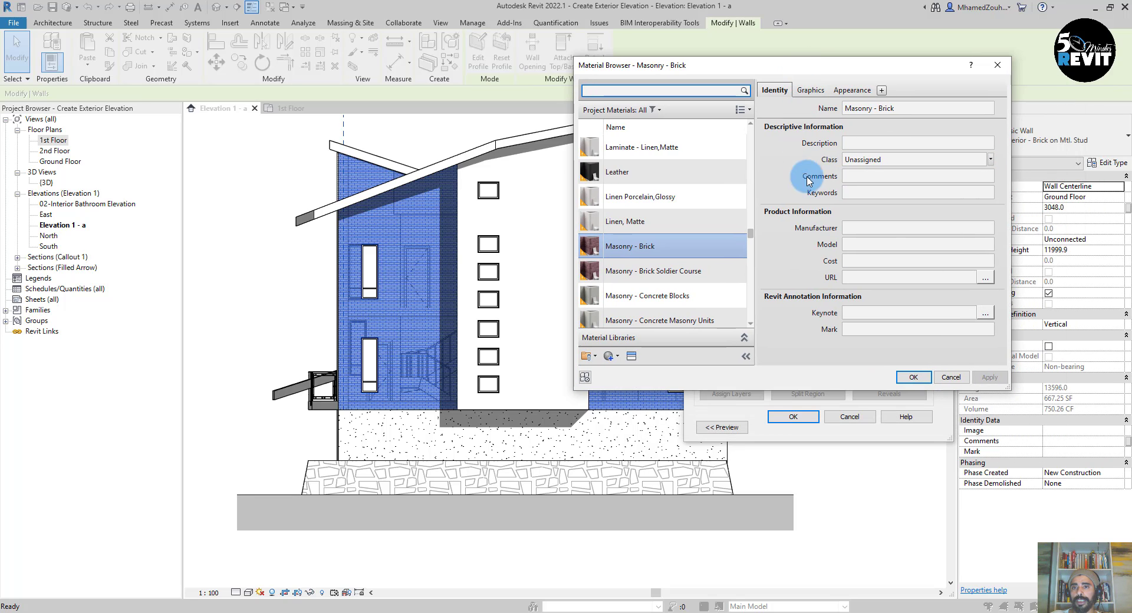
On the material's Graphics settings set the surface pattern to Block 225x450 and confirm.
click(809, 89)
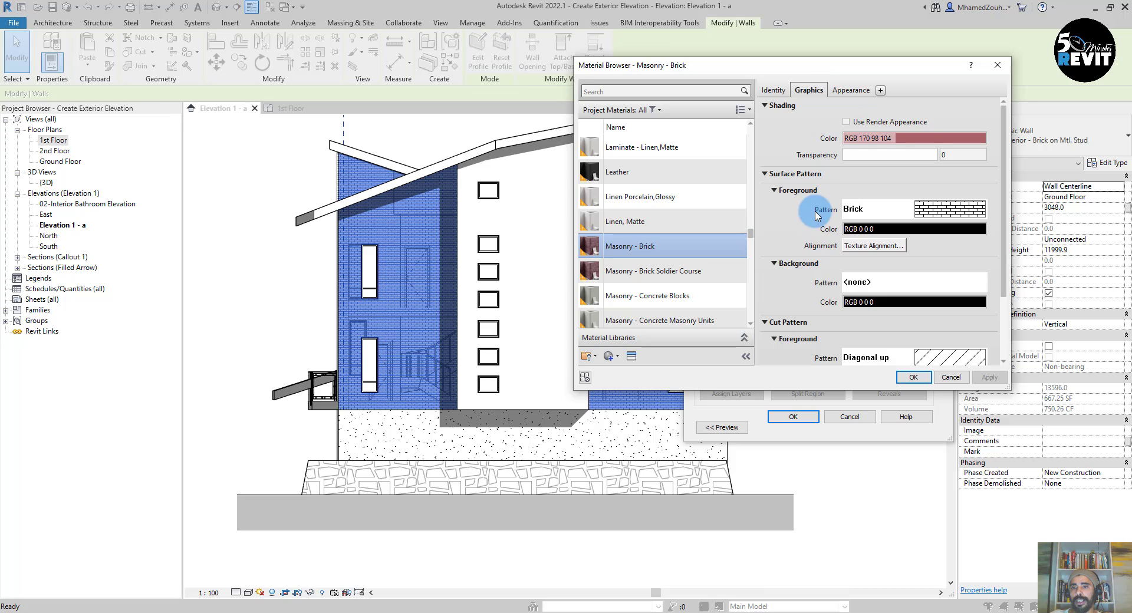
click(951, 209)
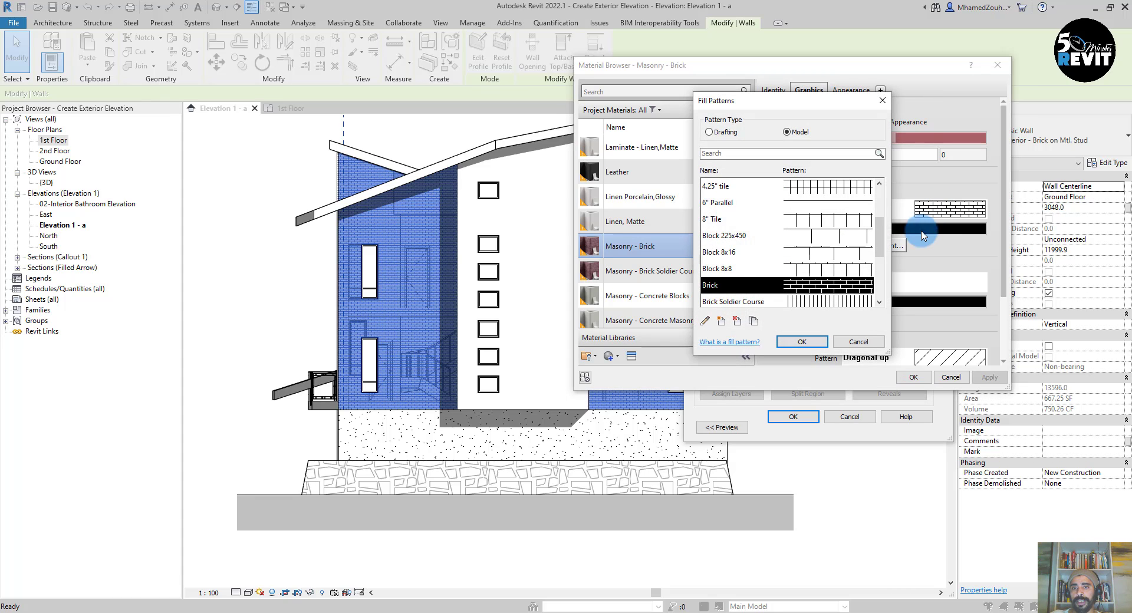
click(724, 236)
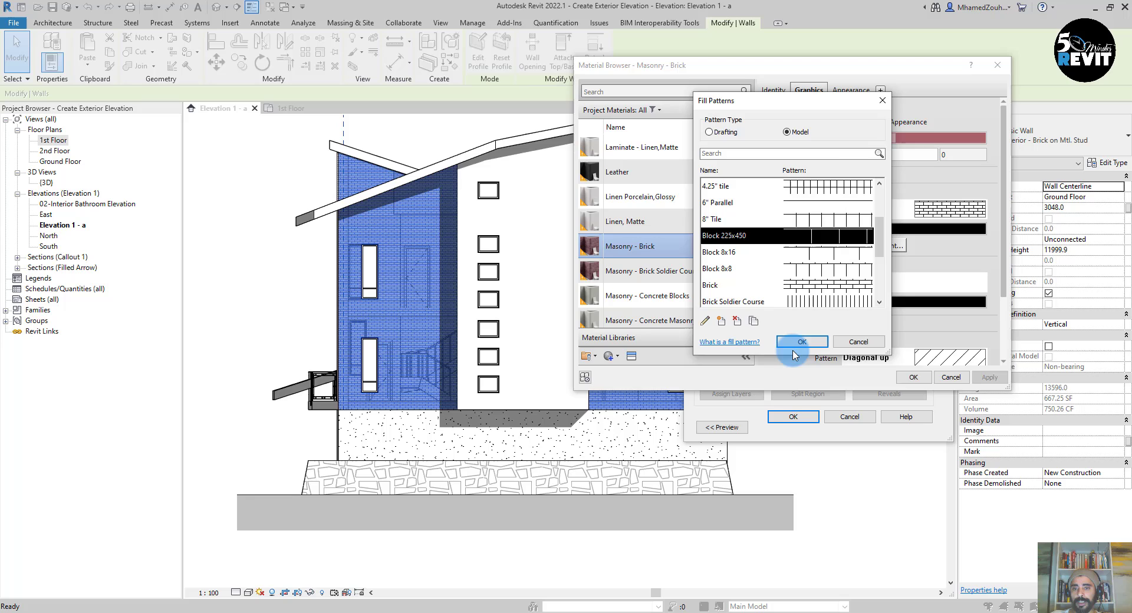
click(802, 342)
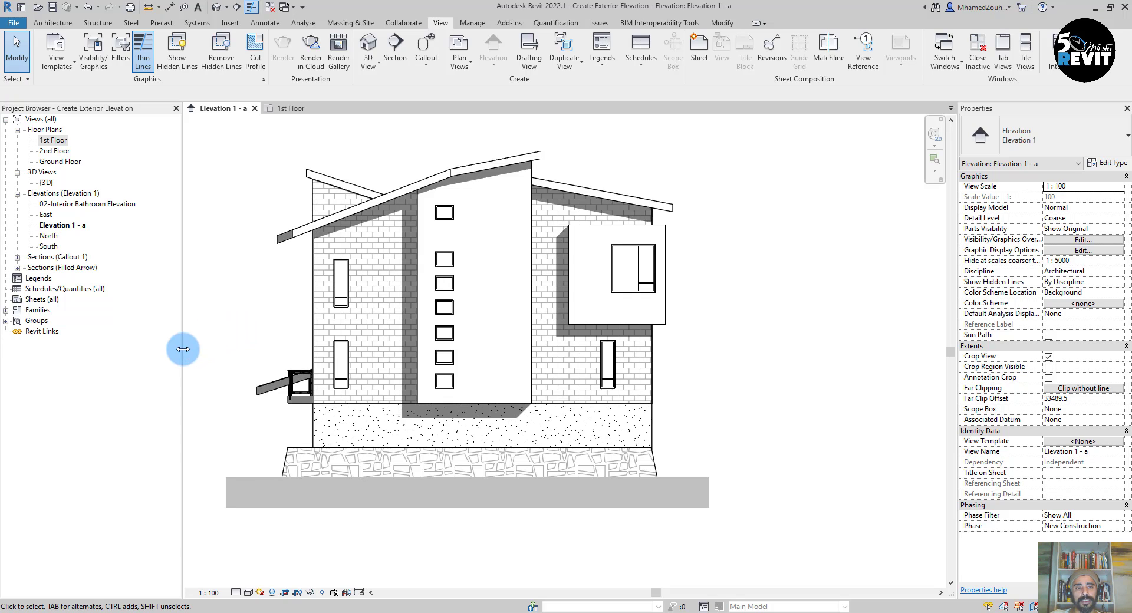
mouse_move(501, 314)
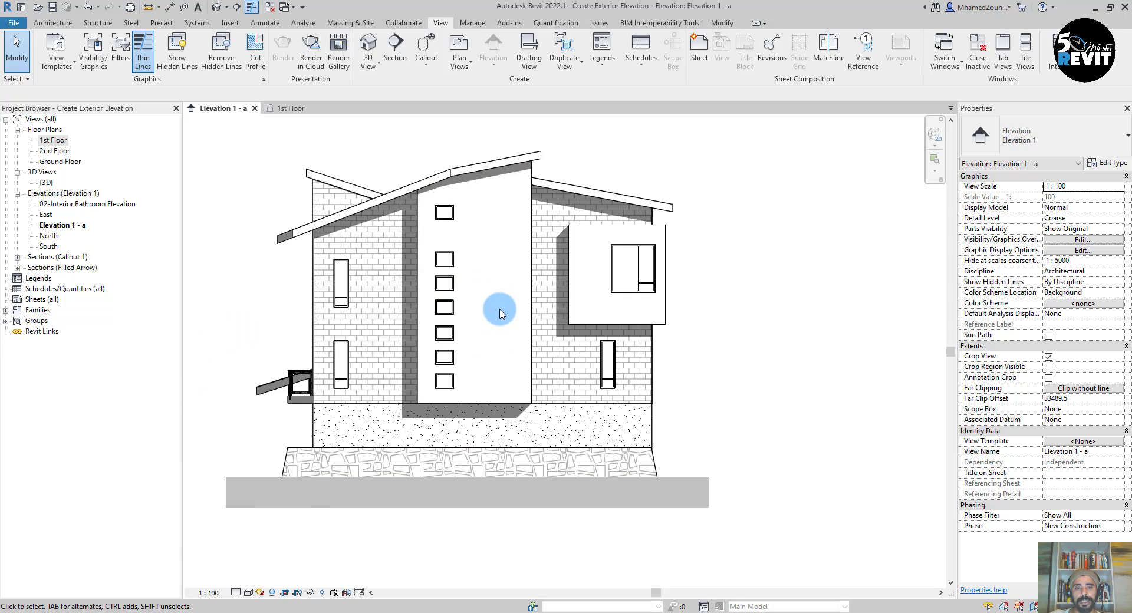
mouse_move(521, 358)
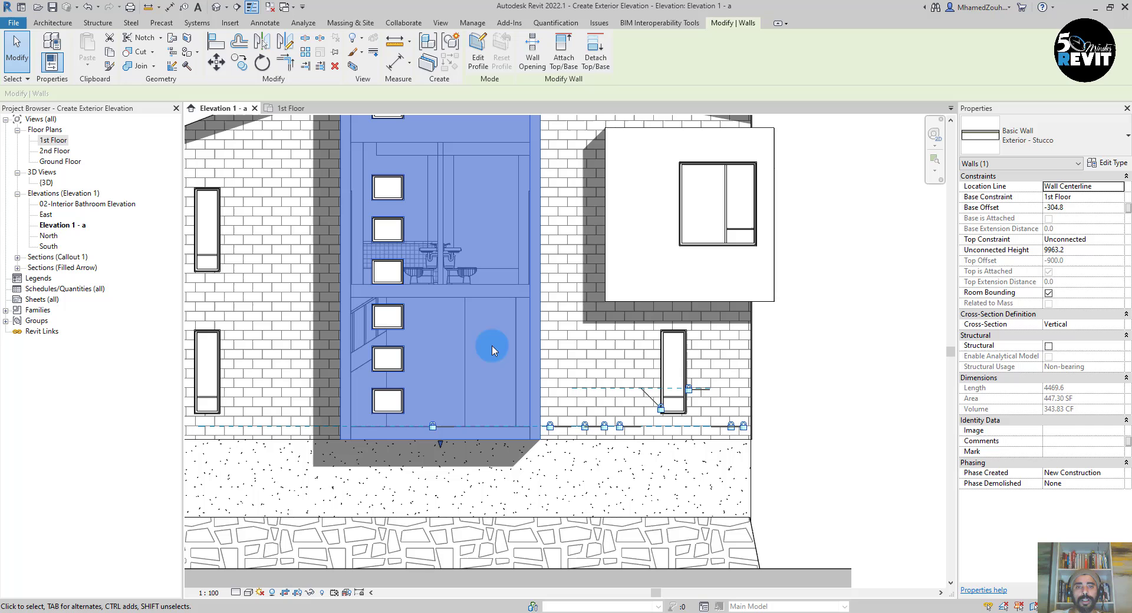
Reach the Condo - Exterior Stucco finish material through the wall type's layer structure.
click(1111, 163)
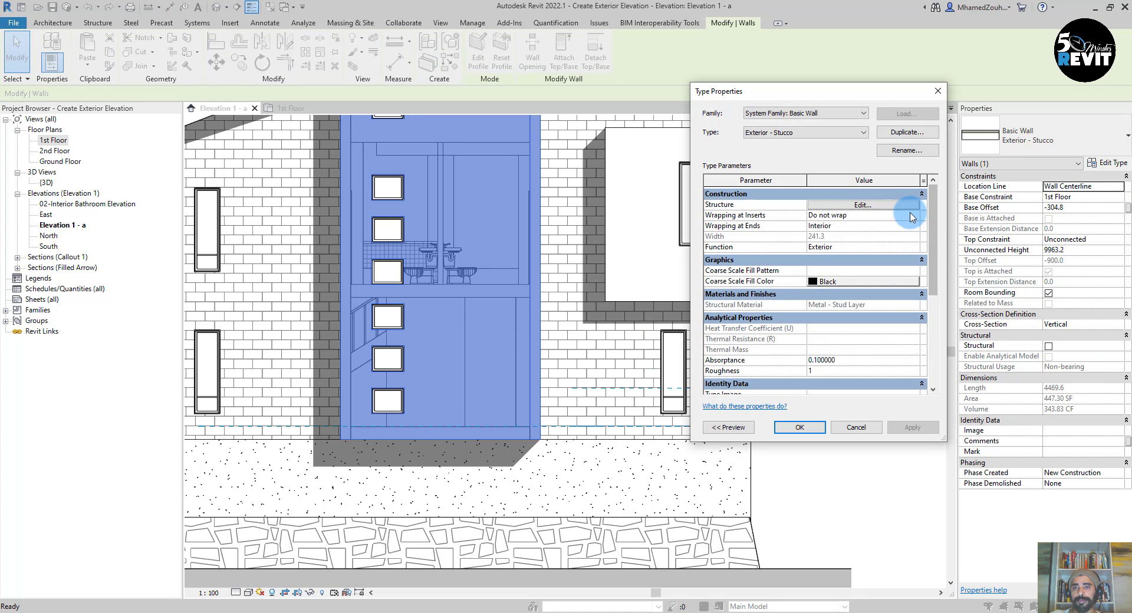
click(863, 204)
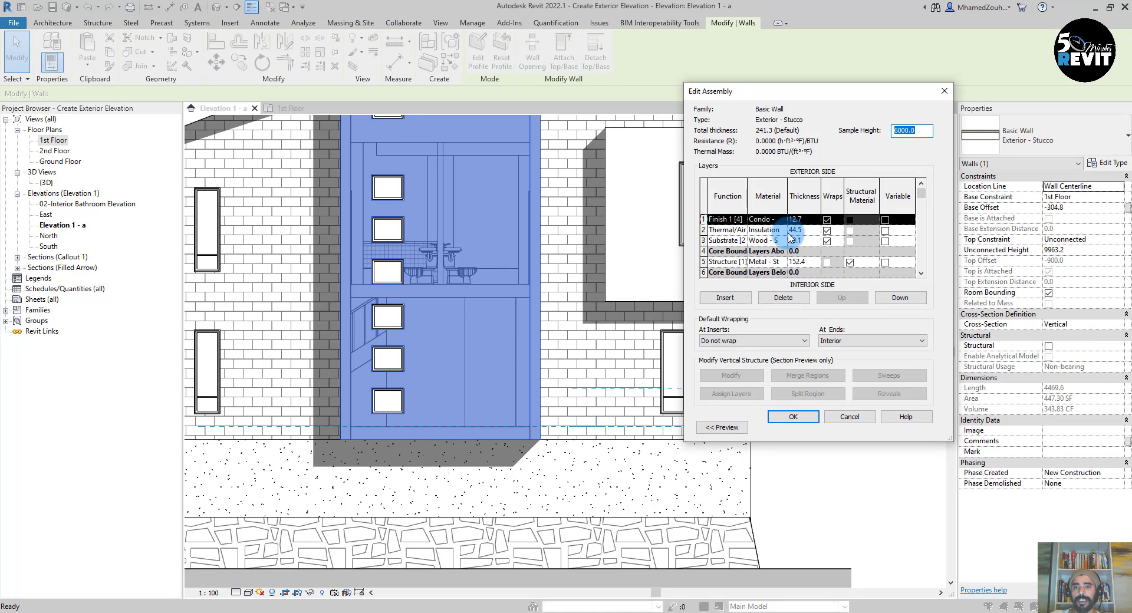
click(725, 219)
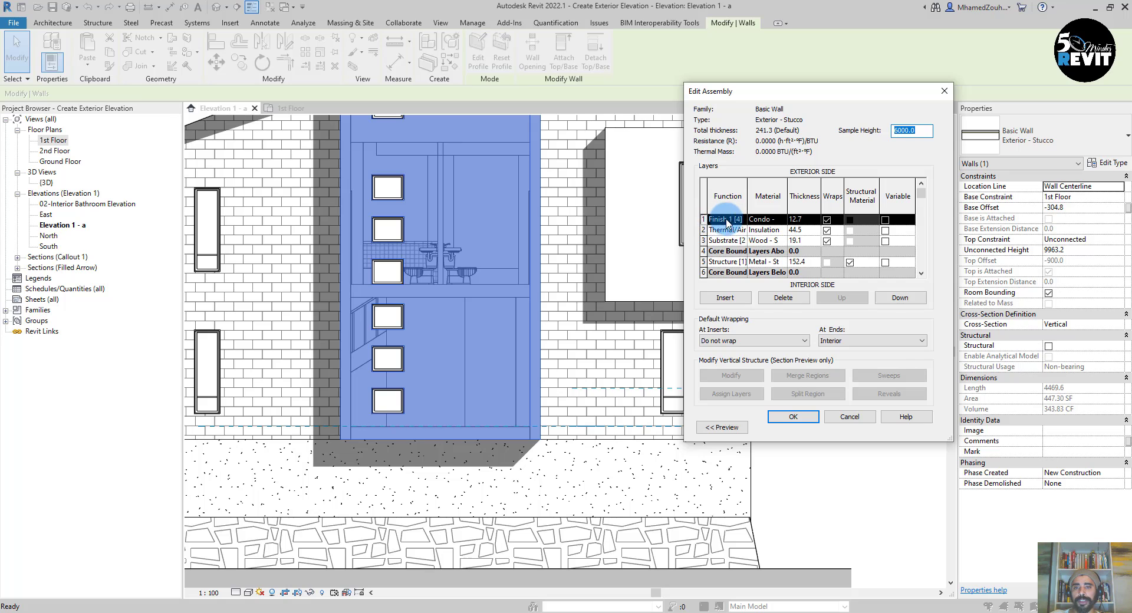
click(759, 241)
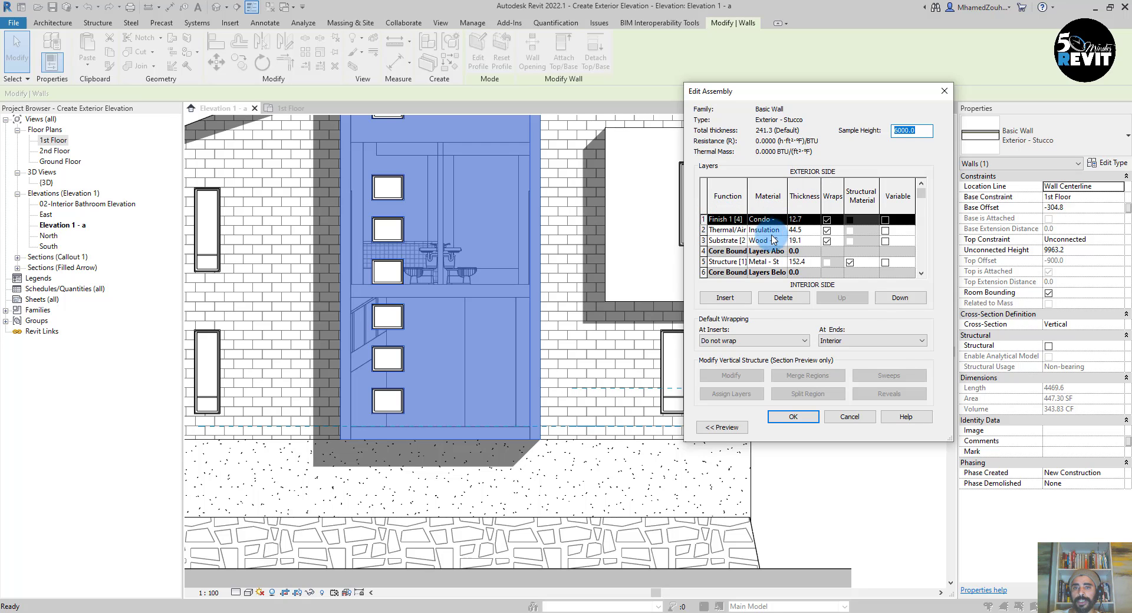
click(766, 220)
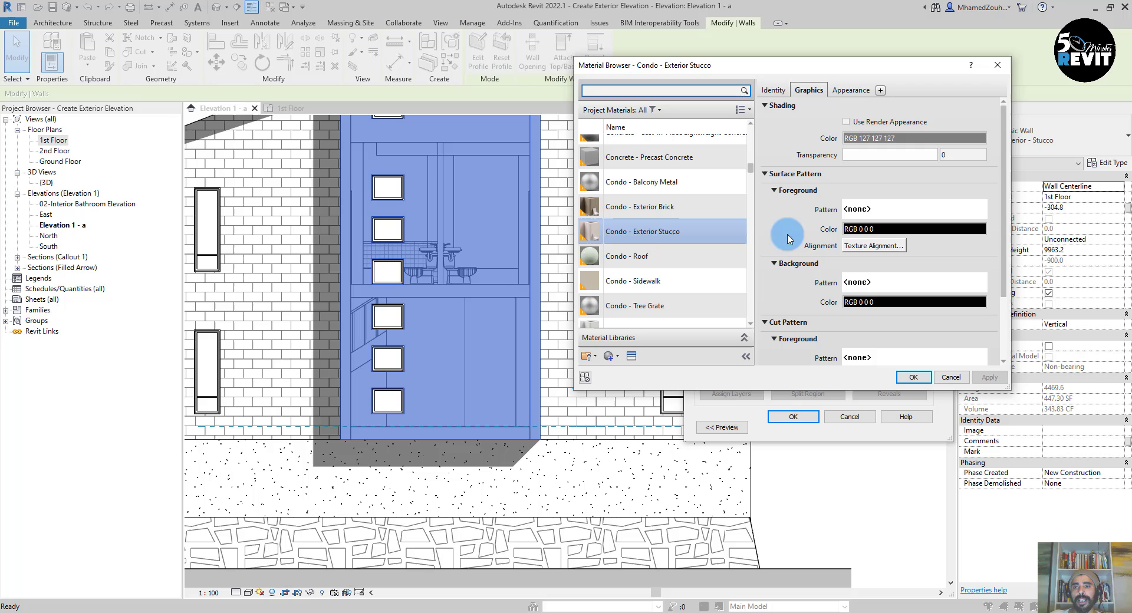
mouse_move(904, 217)
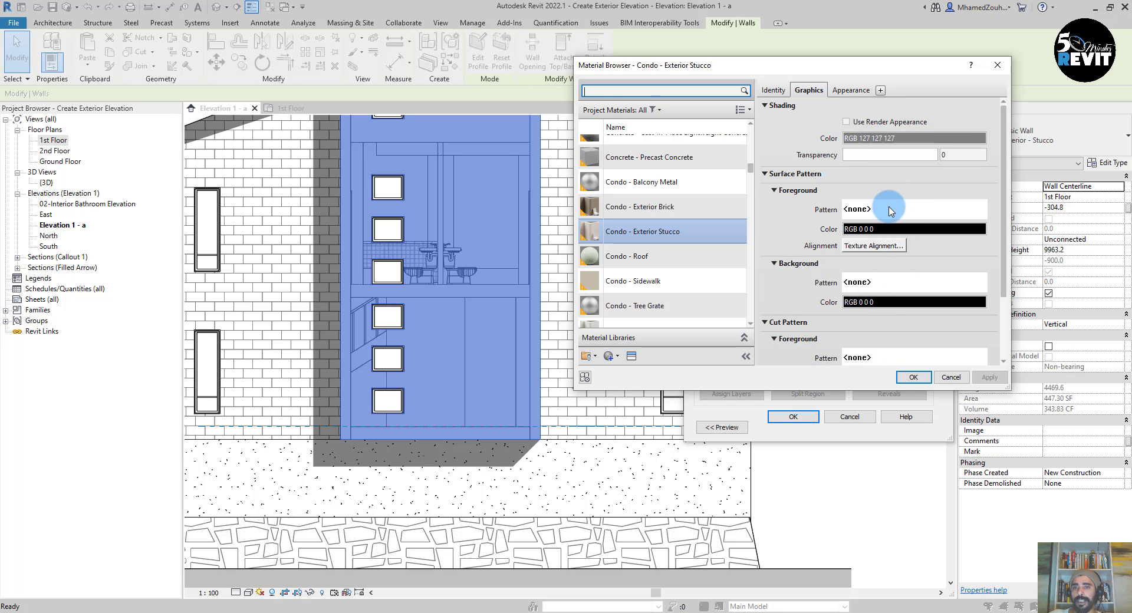
mouse_move(930, 201)
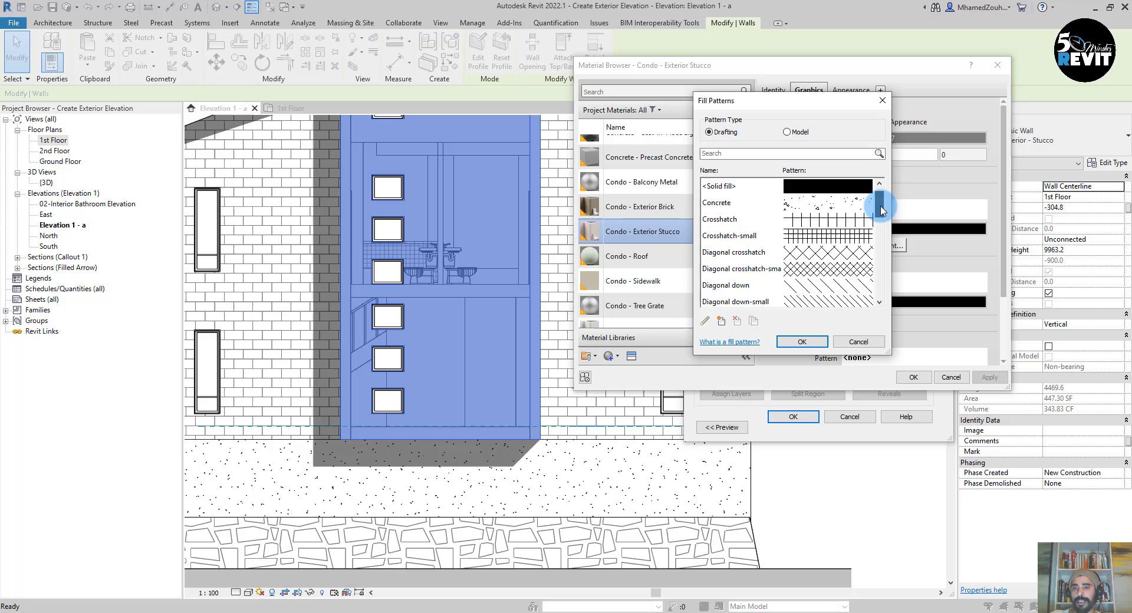
Set the stucco material's Surface Pattern to Vertical and confirm the wall type changes.
scroll(down, 3)
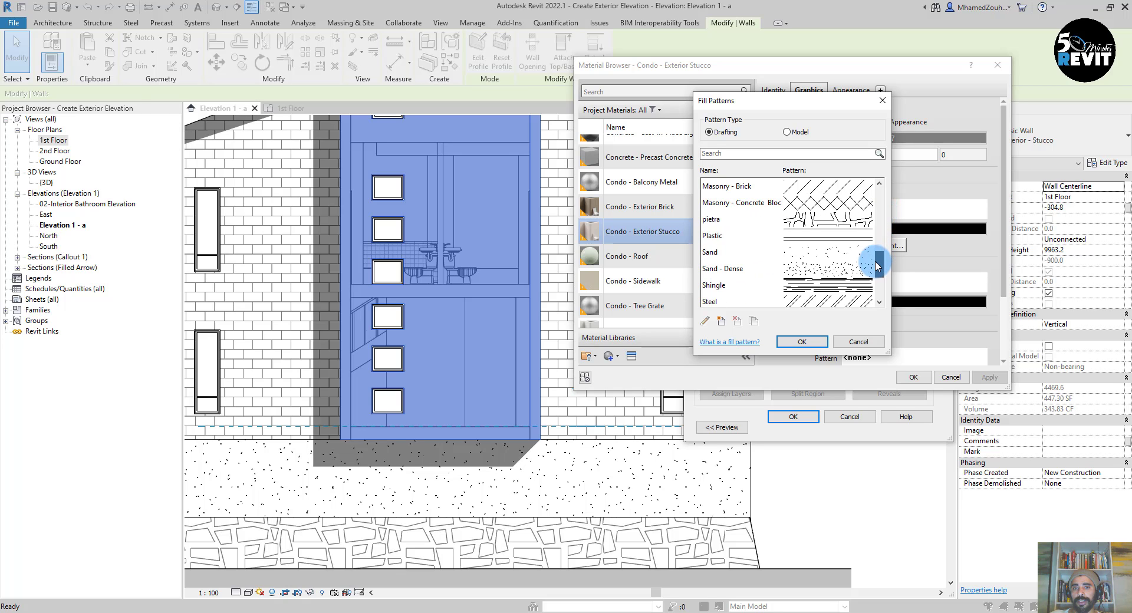
scroll(down, 3)
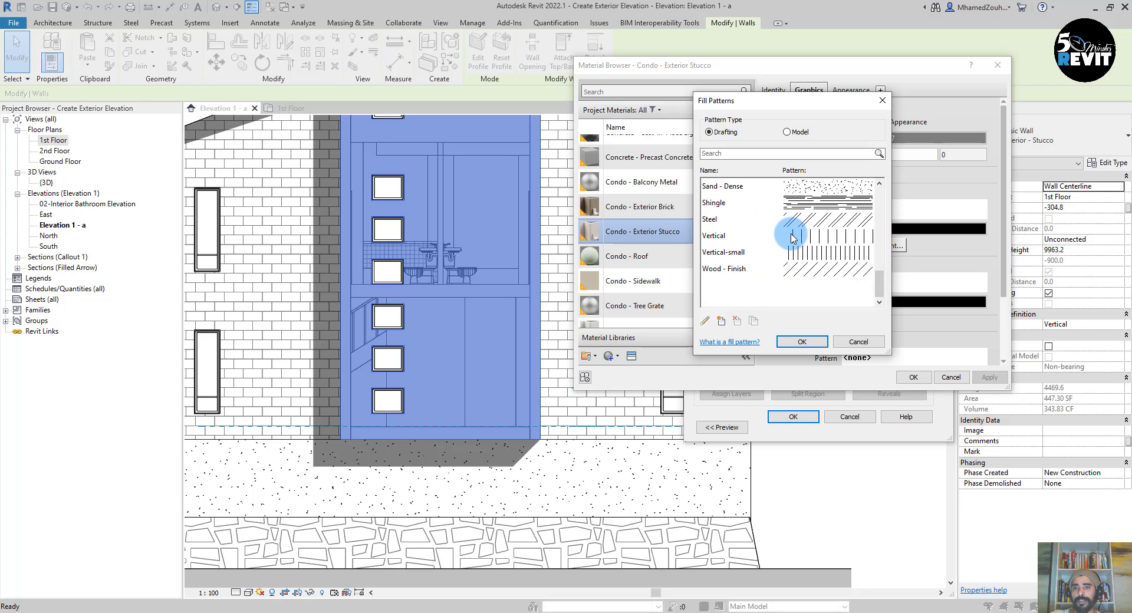
click(802, 342)
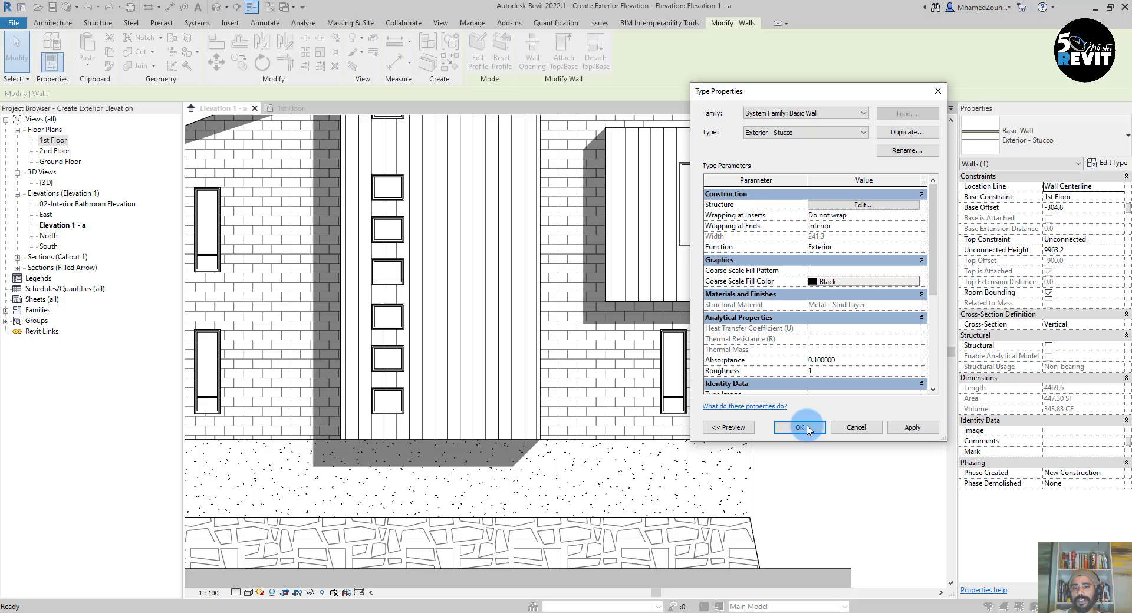
click(798, 426)
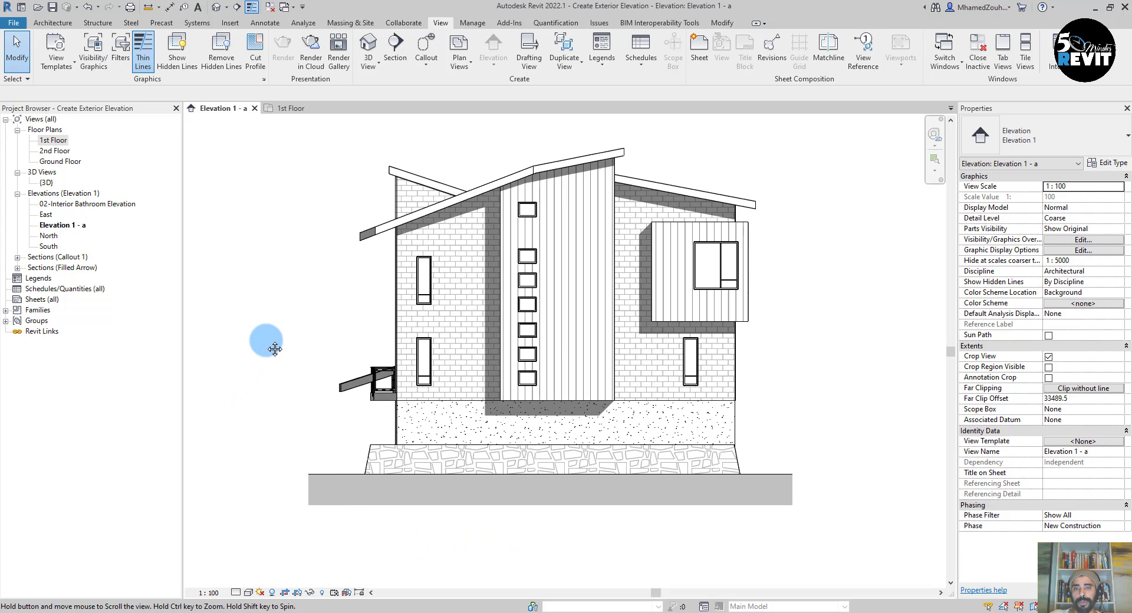
mouse_move(212, 426)
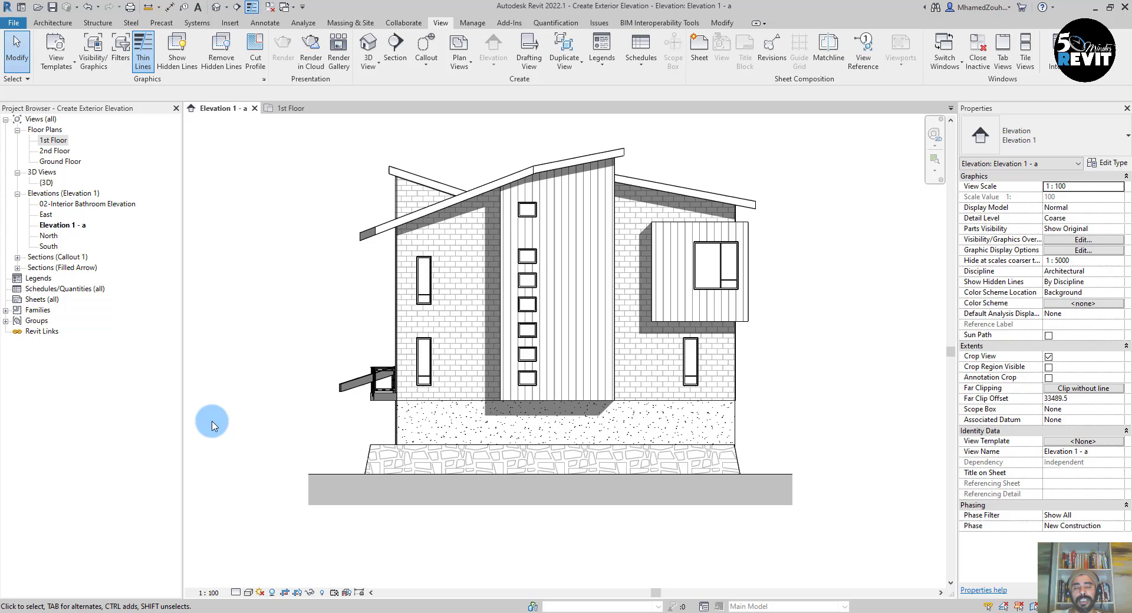